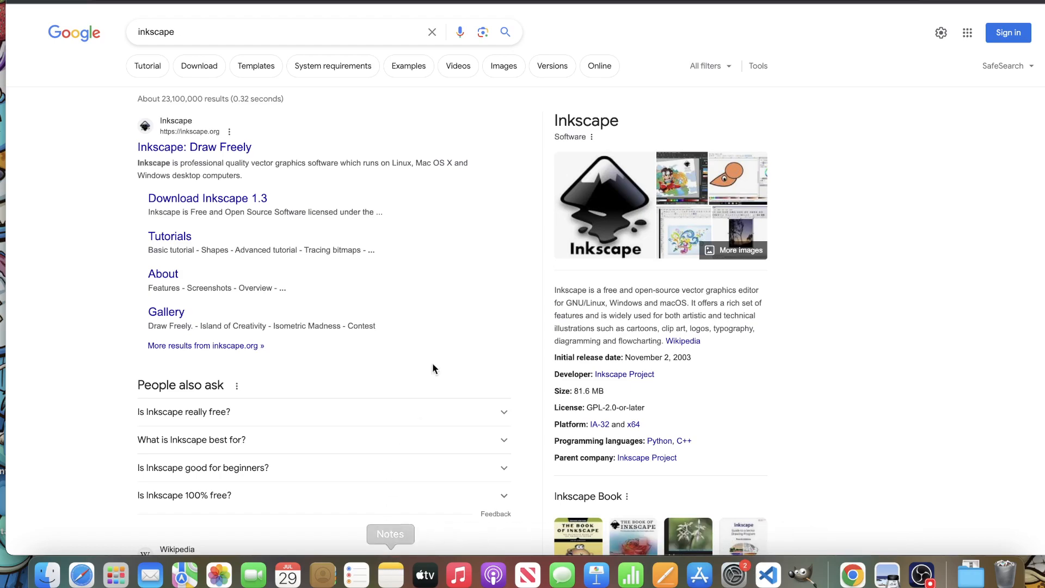
mouse_move(477, 288)
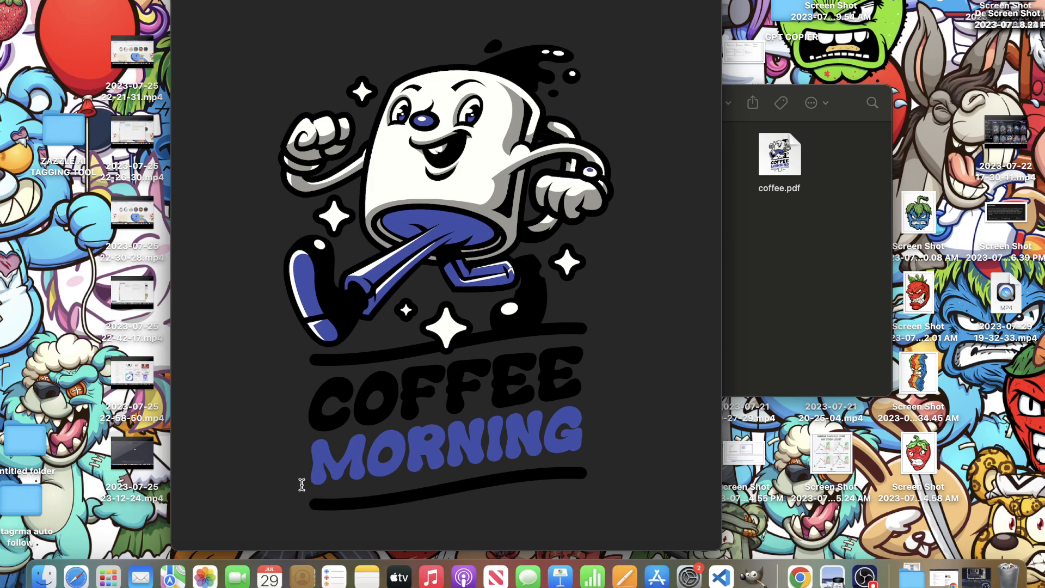
mouse_move(314, 392)
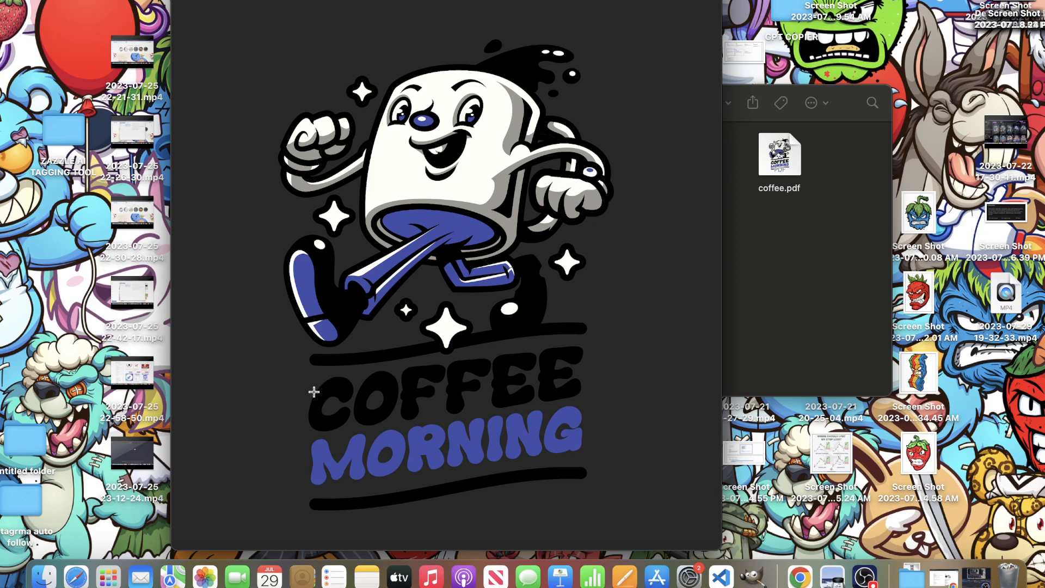
mouse_move(295, 411)
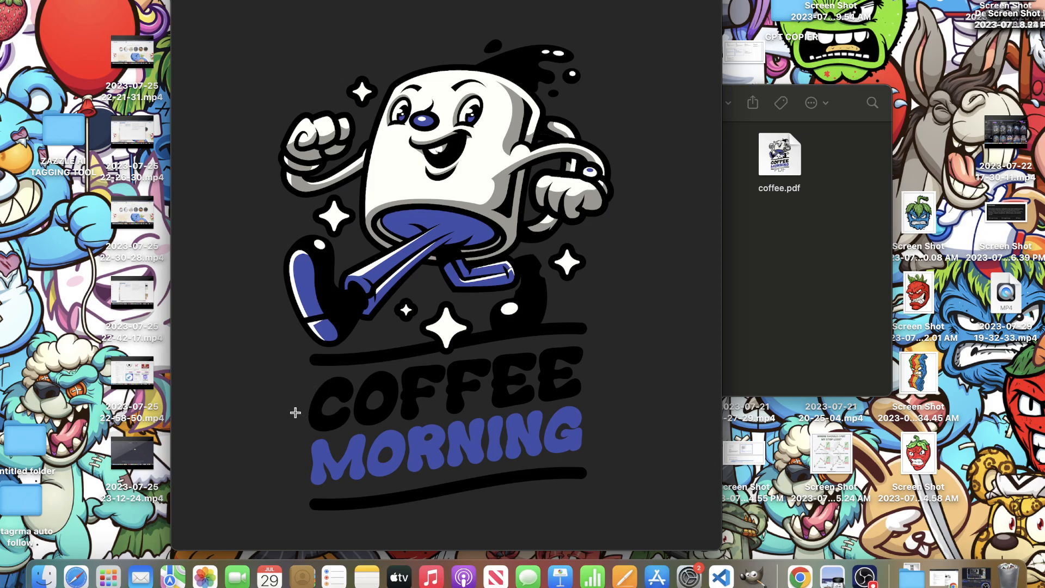
mouse_move(308, 398)
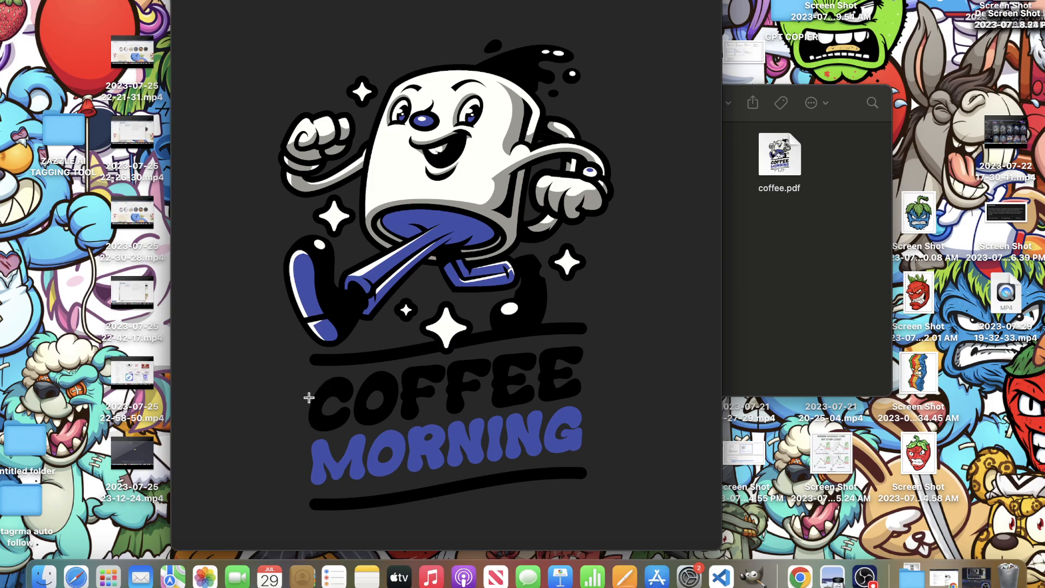
mouse_move(386, 290)
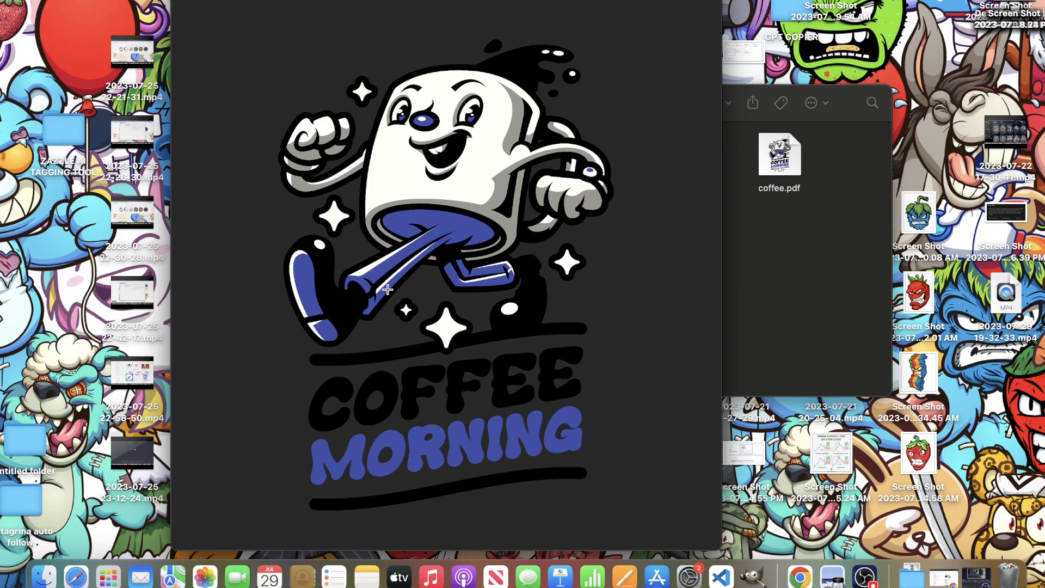
mouse_move(387, 283)
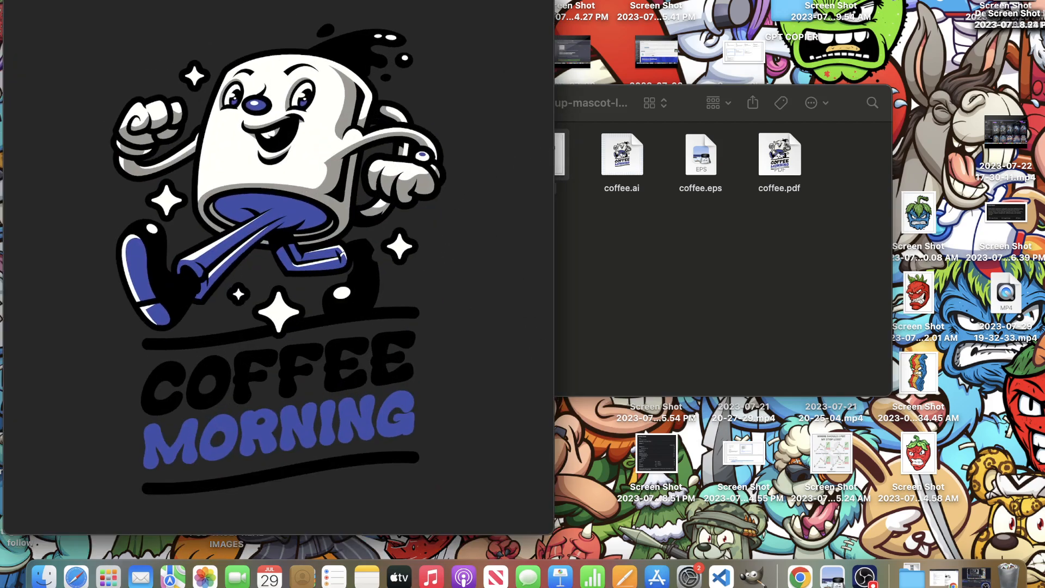
- Move the Preview window showing the Coffee Morning mascot aside
left_click_drag(140, 374, 190, 373)
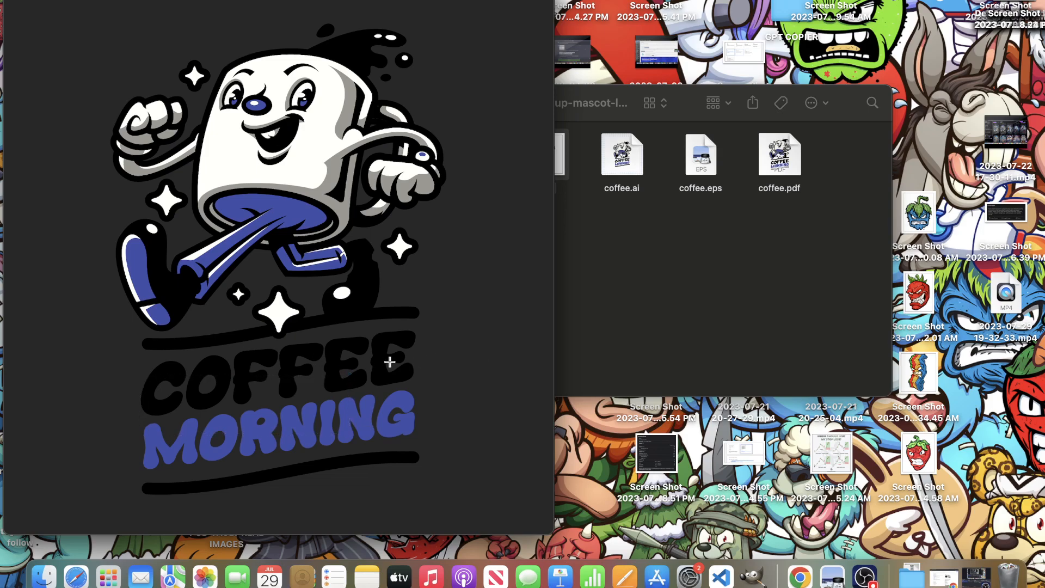
mouse_move(326, 392)
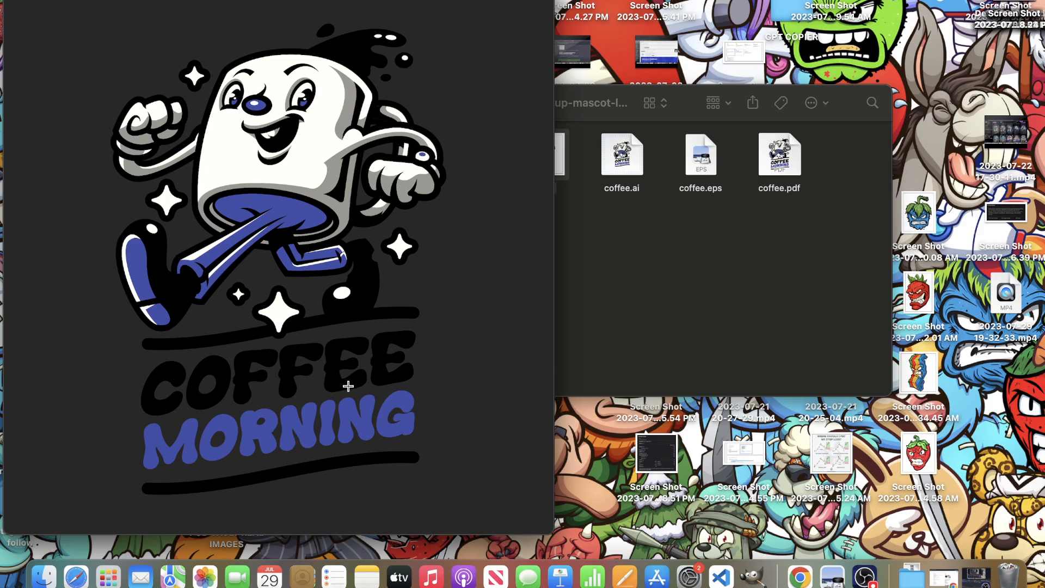
mouse_move(298, 383)
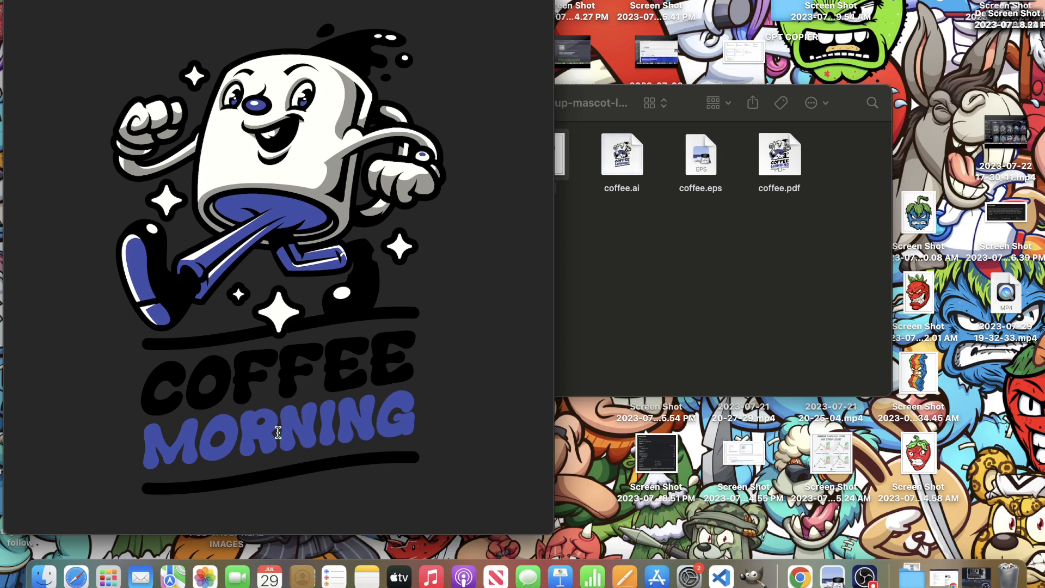
mouse_move(260, 434)
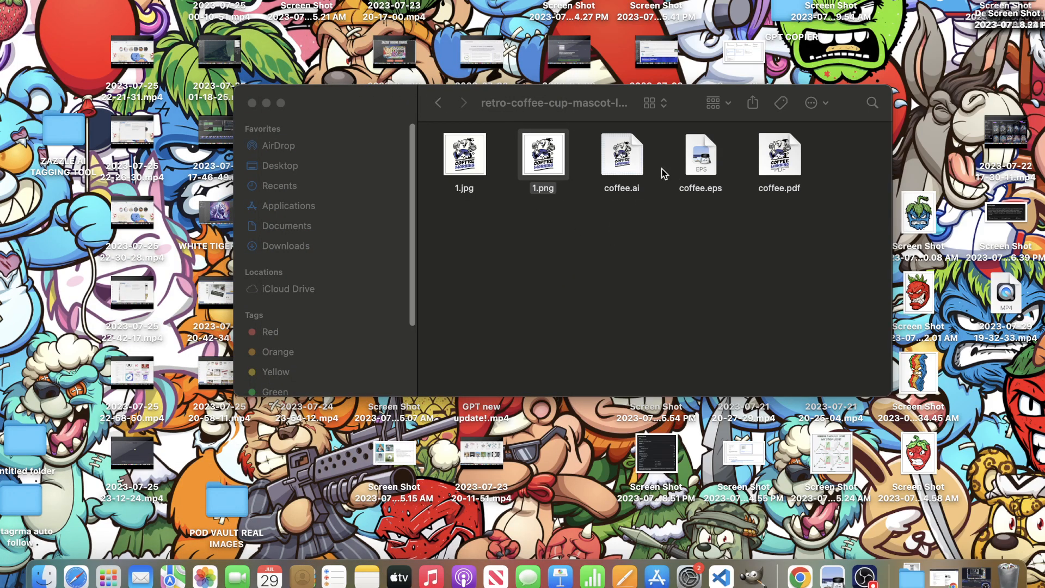
- Return from the mascot folder to the Google results for inkscape
left_click(621, 155)
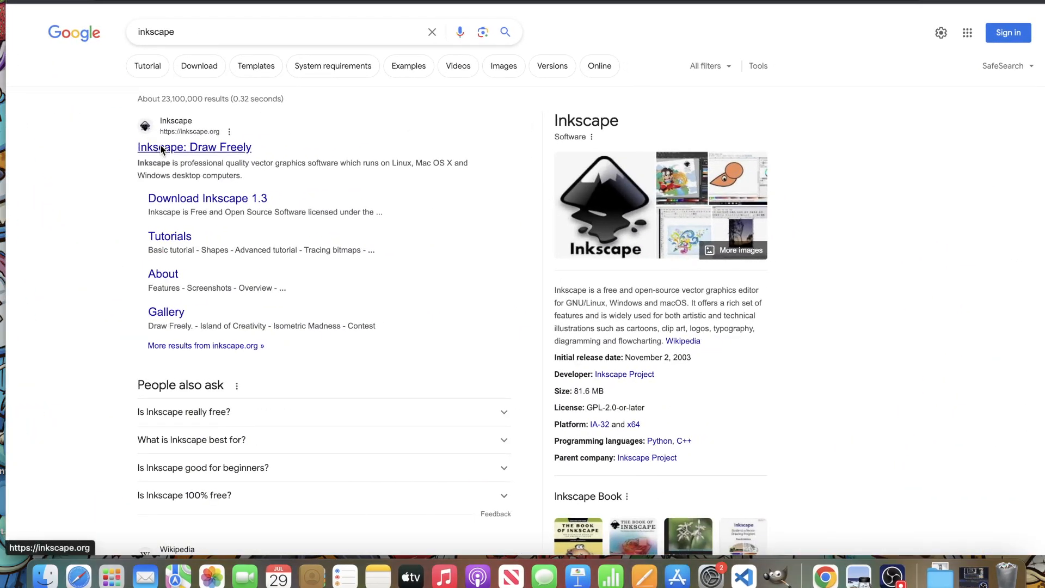
- From inkscape.org's download page, choose macOS and start the Inkscape 1.3 dmg (arm64) download
left_click(193, 146)
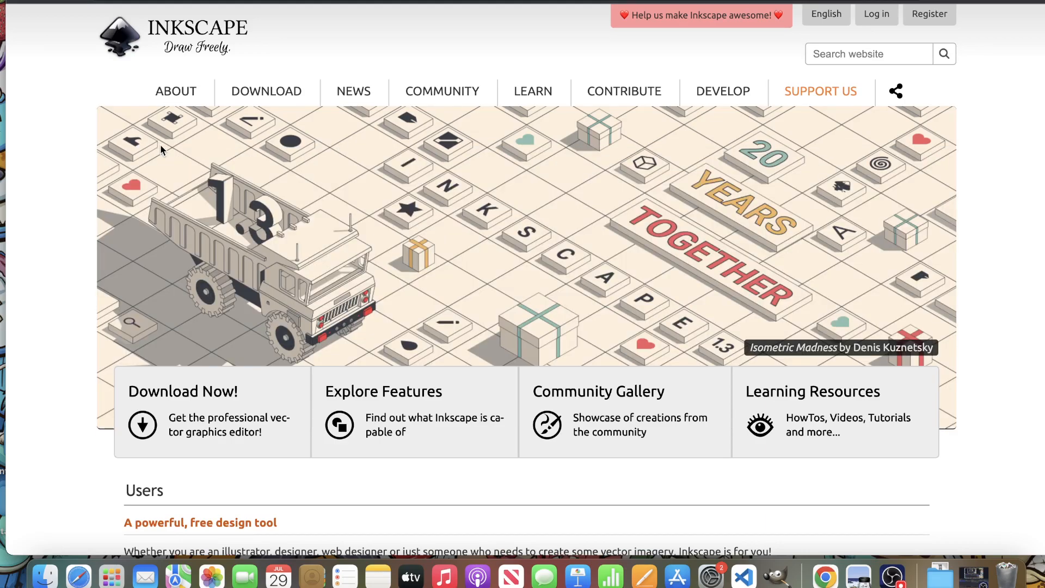
mouse_move(159, 147)
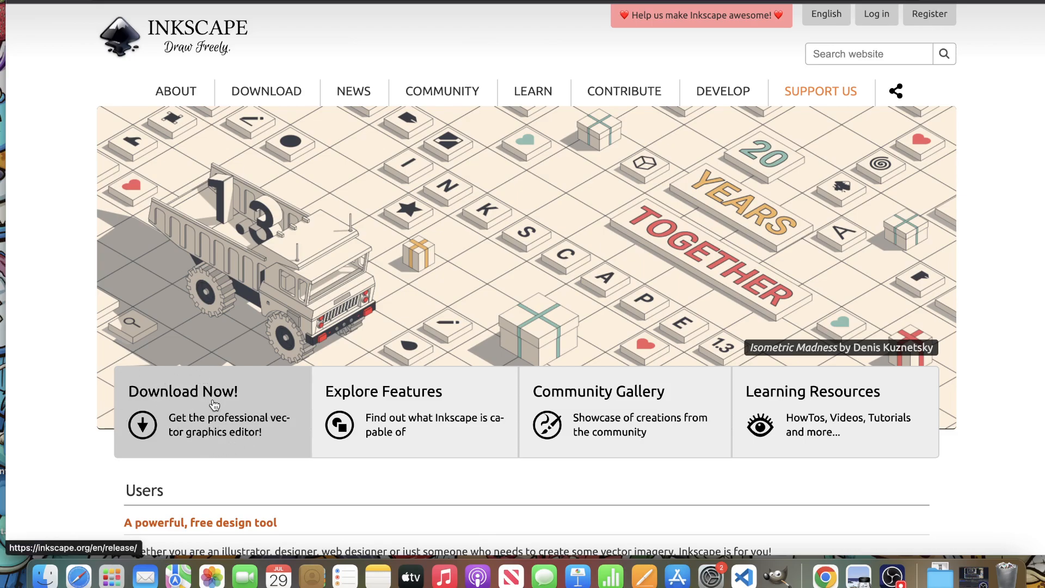
left_click(182, 391)
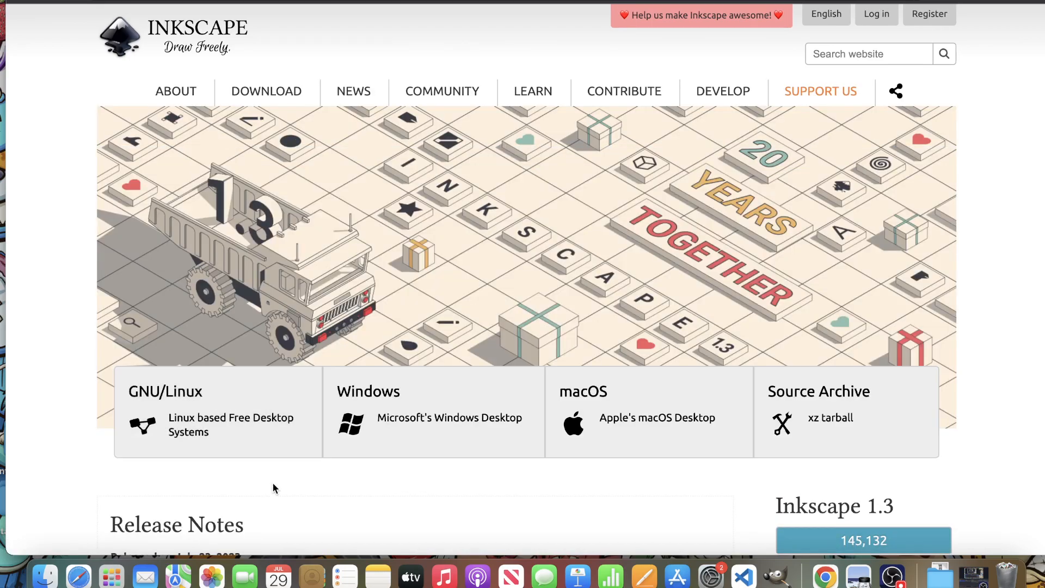
mouse_move(424, 526)
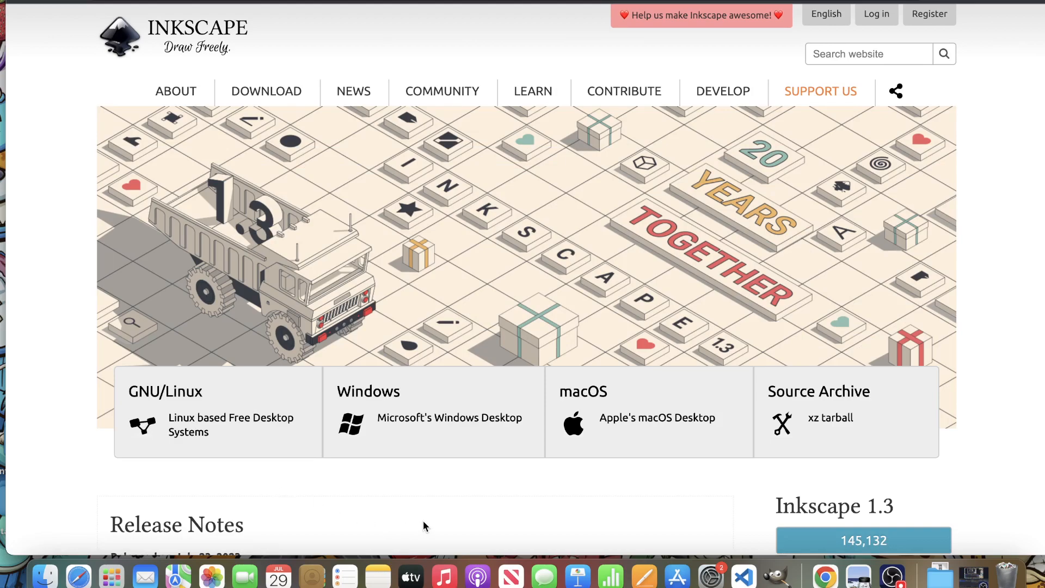
mouse_move(664, 425)
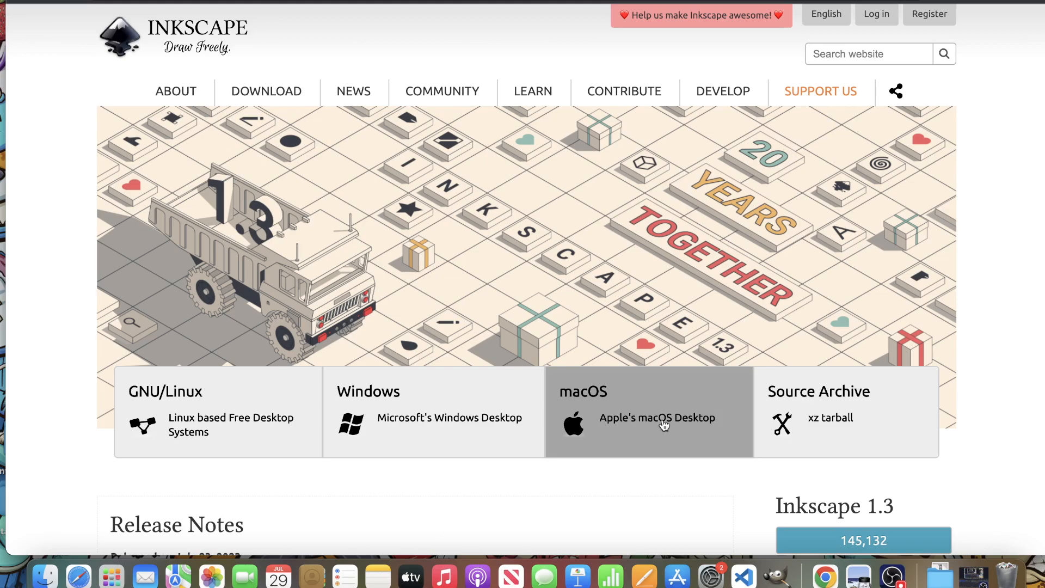
left_click(649, 412)
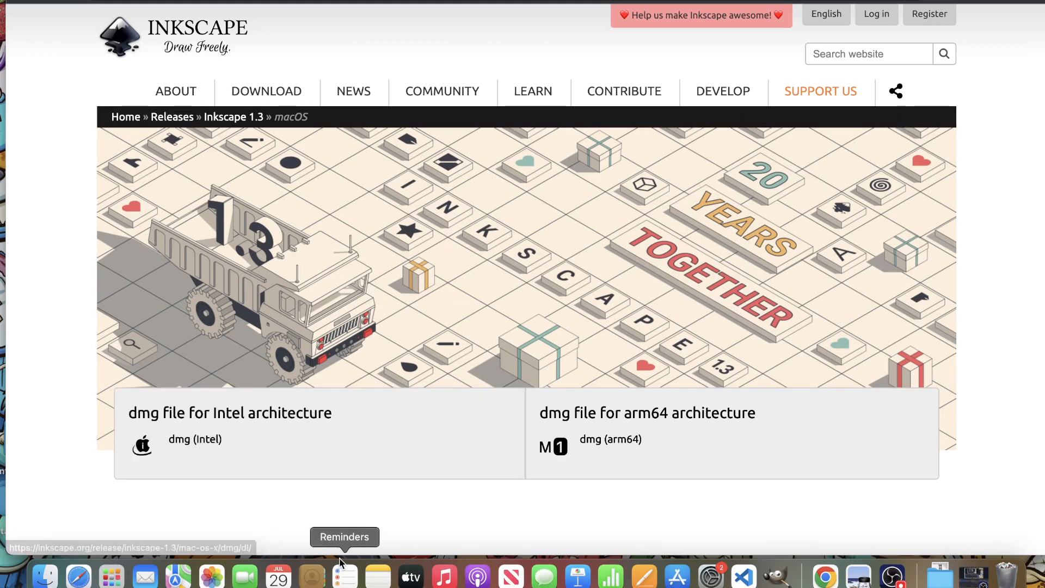
mouse_move(422, 527)
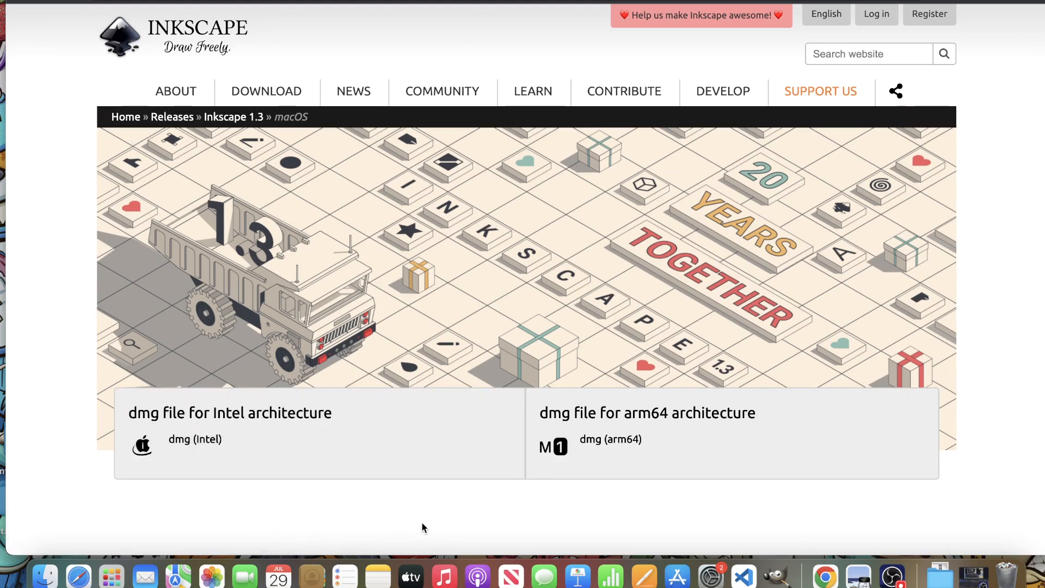
left_click(608, 439)
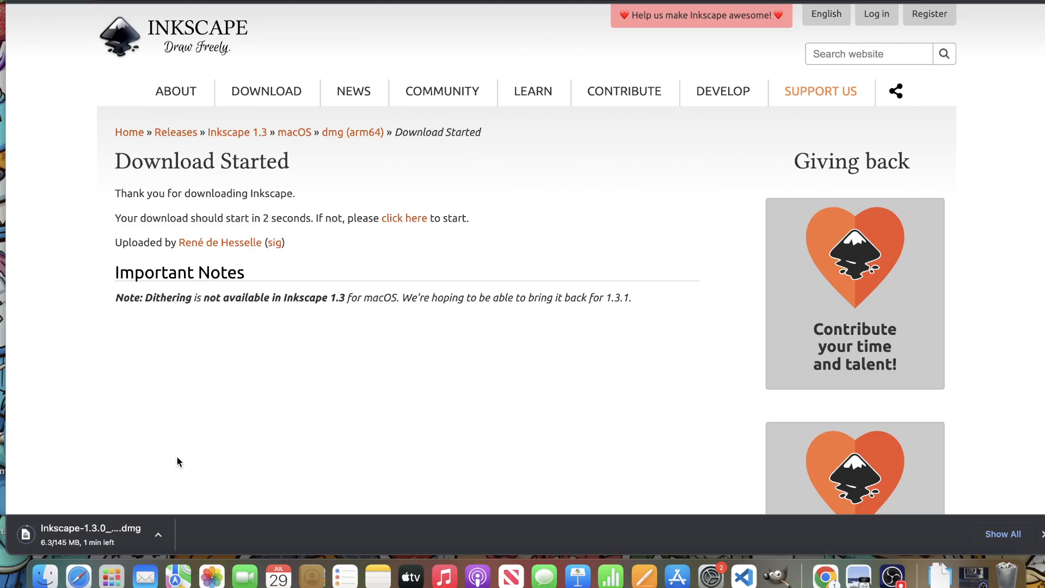
mouse_move(111, 575)
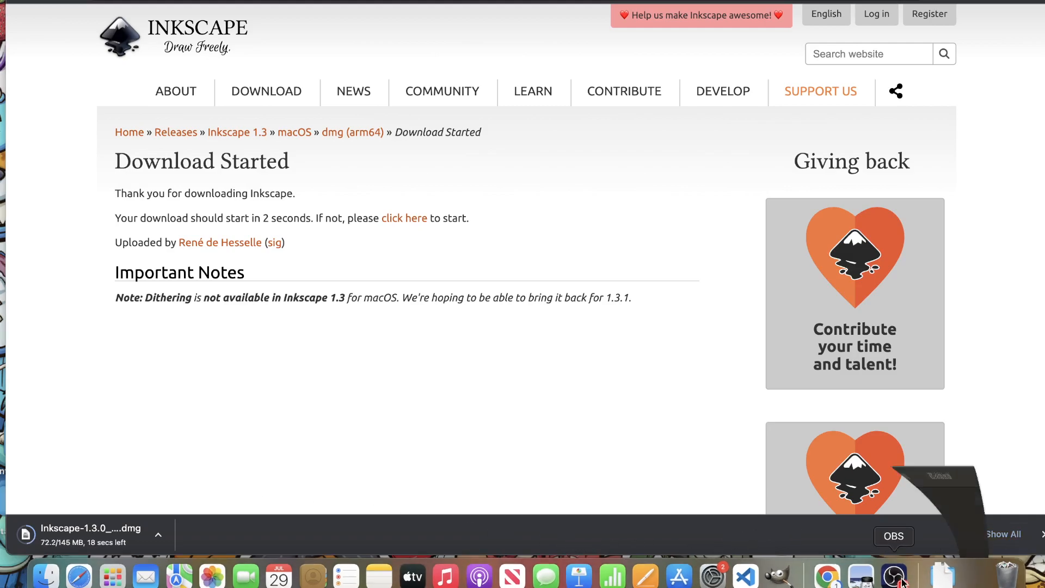
- Open the finished Inkscape 1.3.0 dmg from Chrome's download bar
left_click(893, 575)
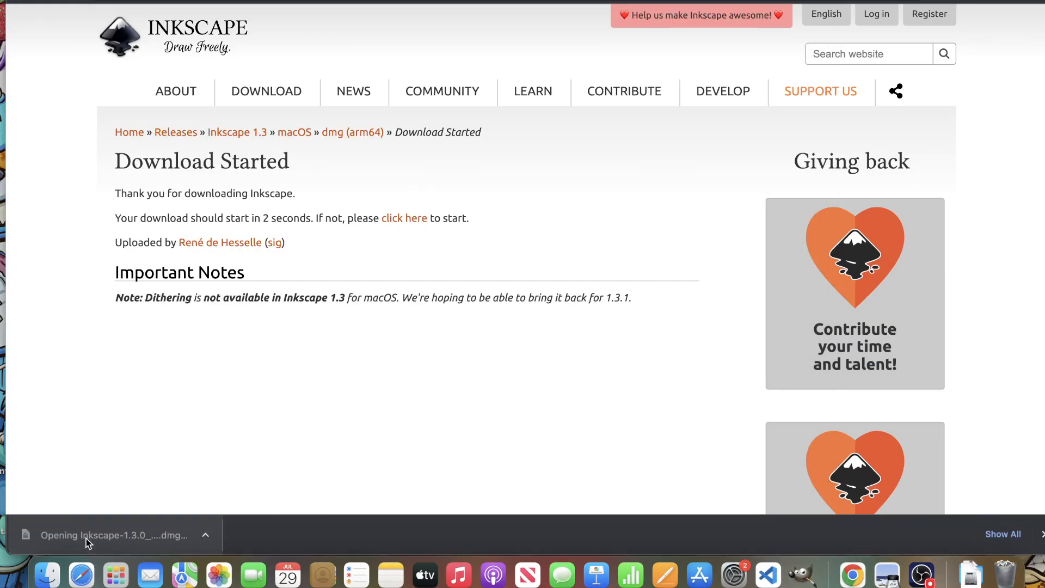
- Copy Inkscape into Applications from the installer window, then close the Applications window
left_click(100, 535)
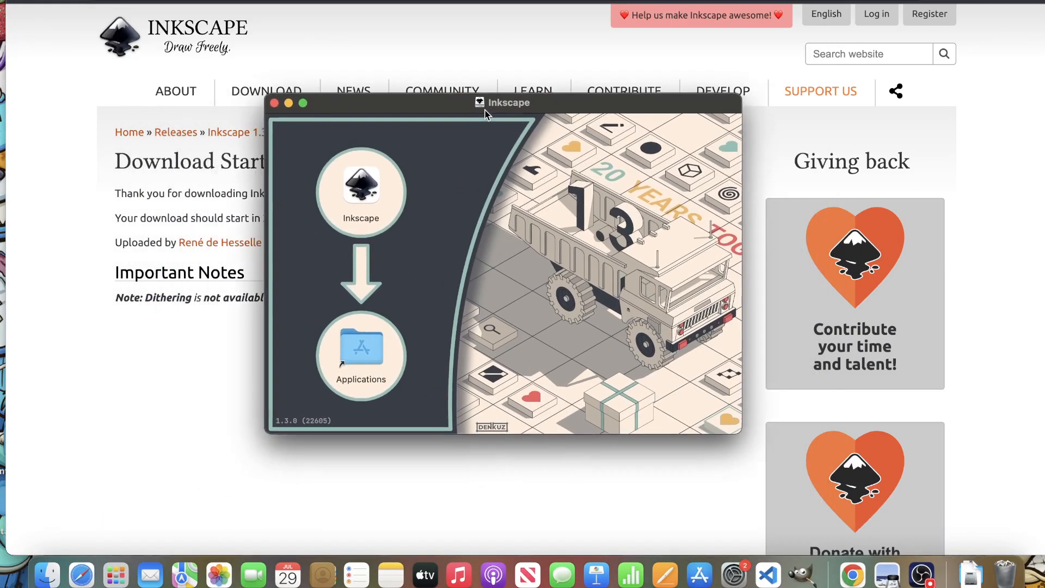
left_click_drag(503, 103, 622, 84)
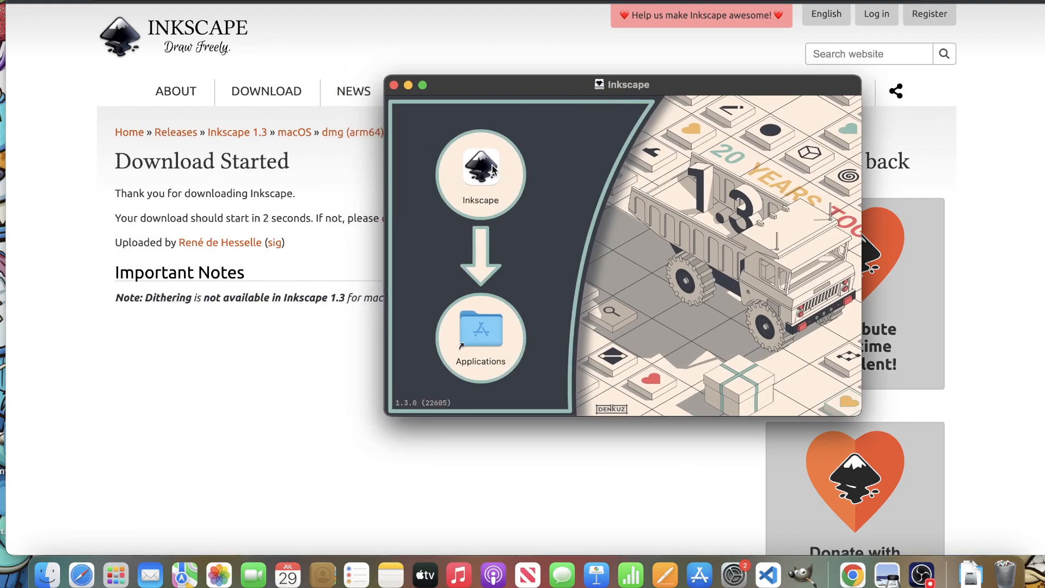
double_click(479, 337)
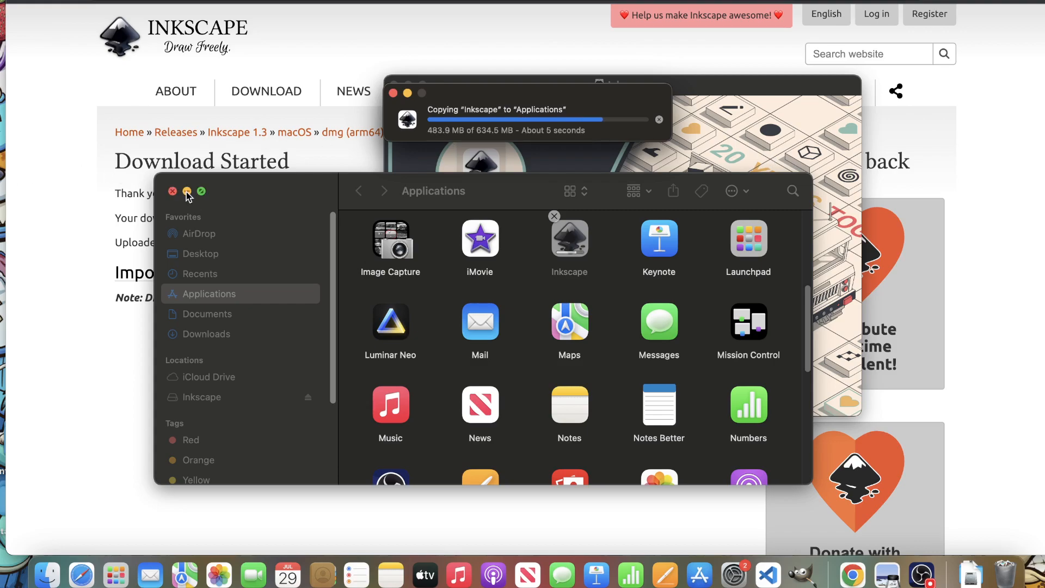
left_click(174, 192)
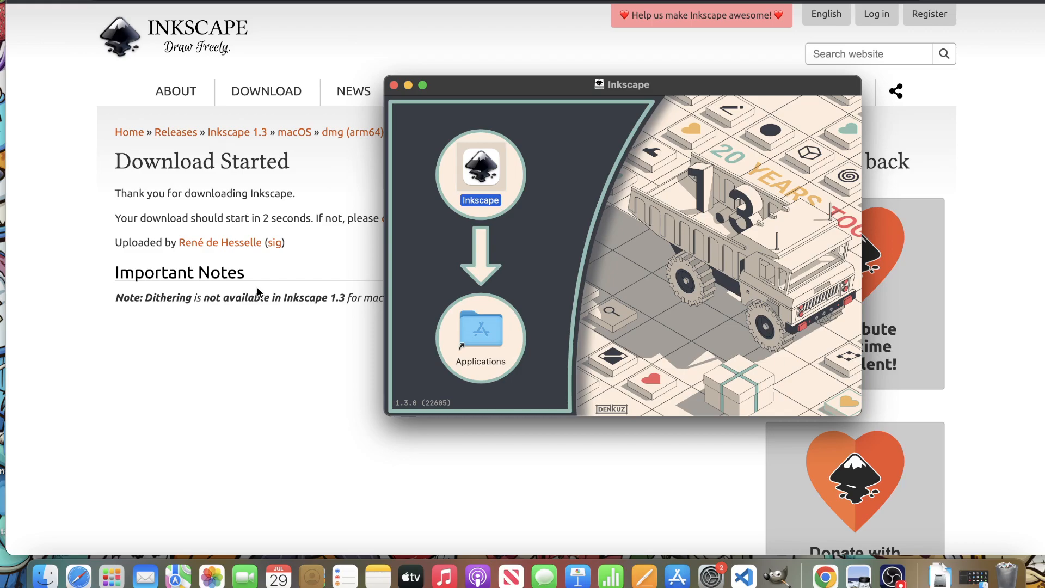
mouse_move(111, 575)
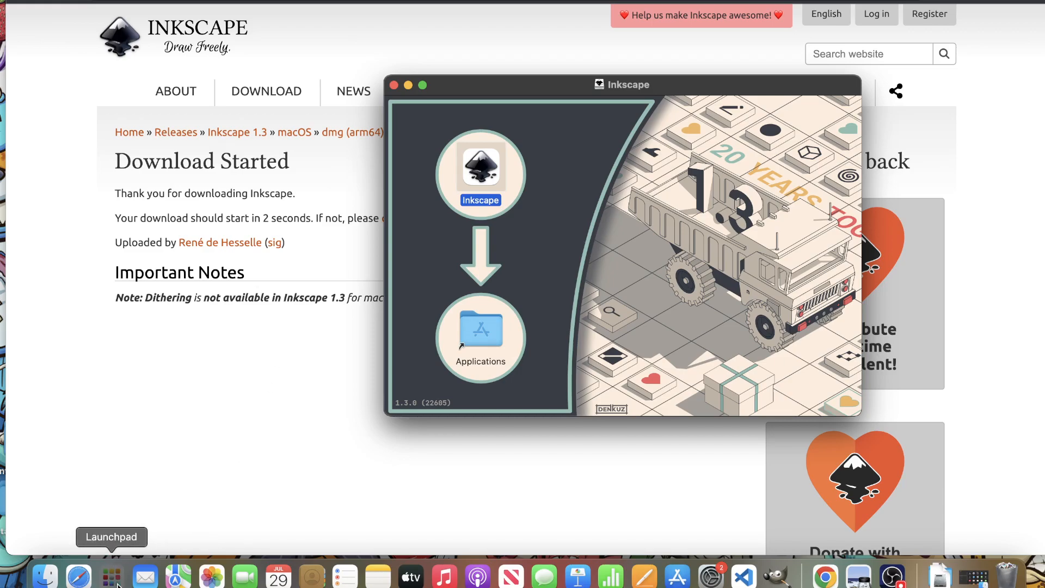
- Launch Inkscape from Launchpad so its Quick Setup welcome appears
left_click(111, 575)
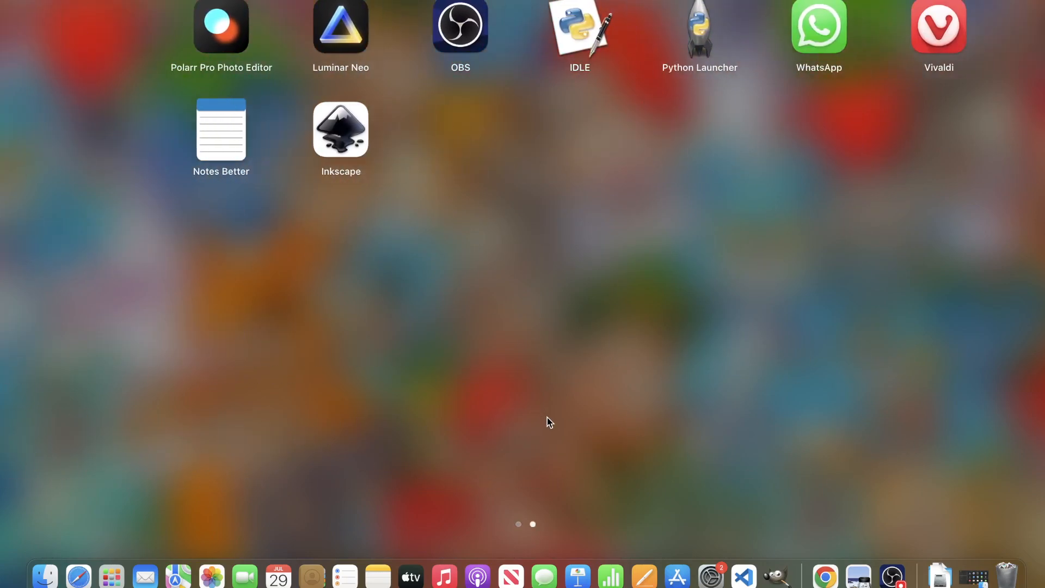
left_click(341, 129)
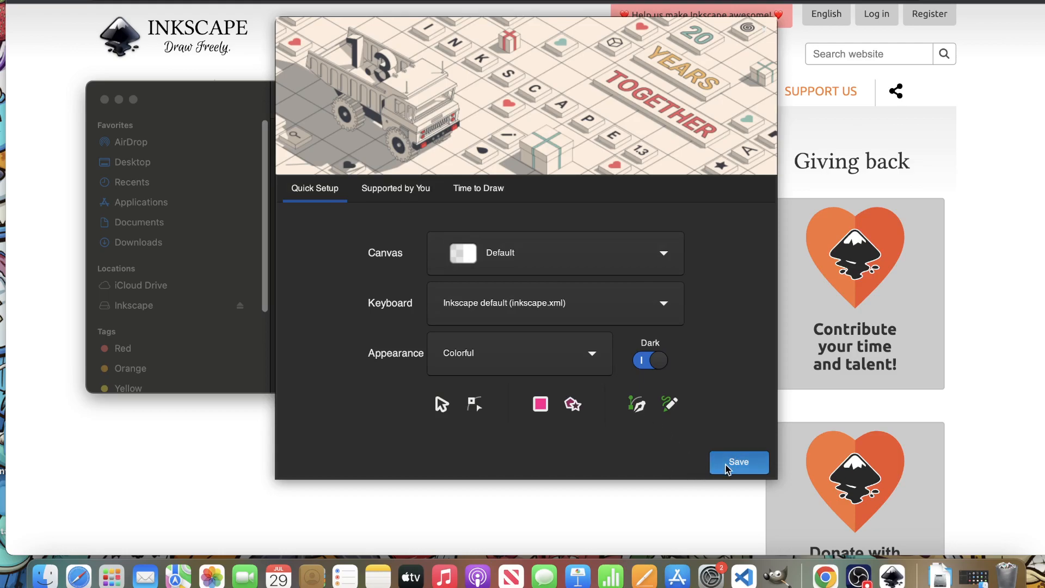
- Accept the Quick Setup preferences and start a new blank Inkscape document
left_click(478, 188)
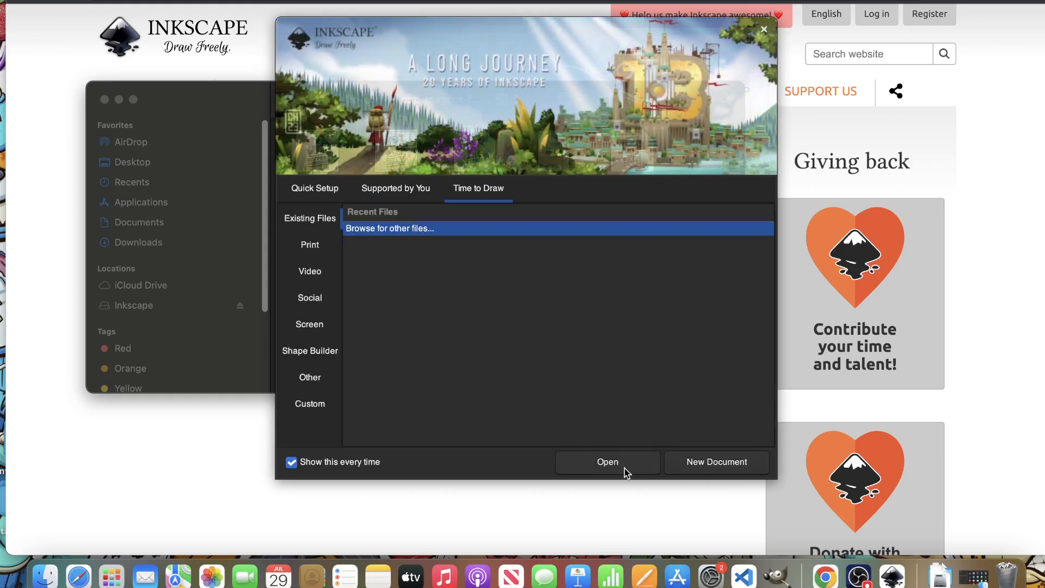
mouse_move(716, 462)
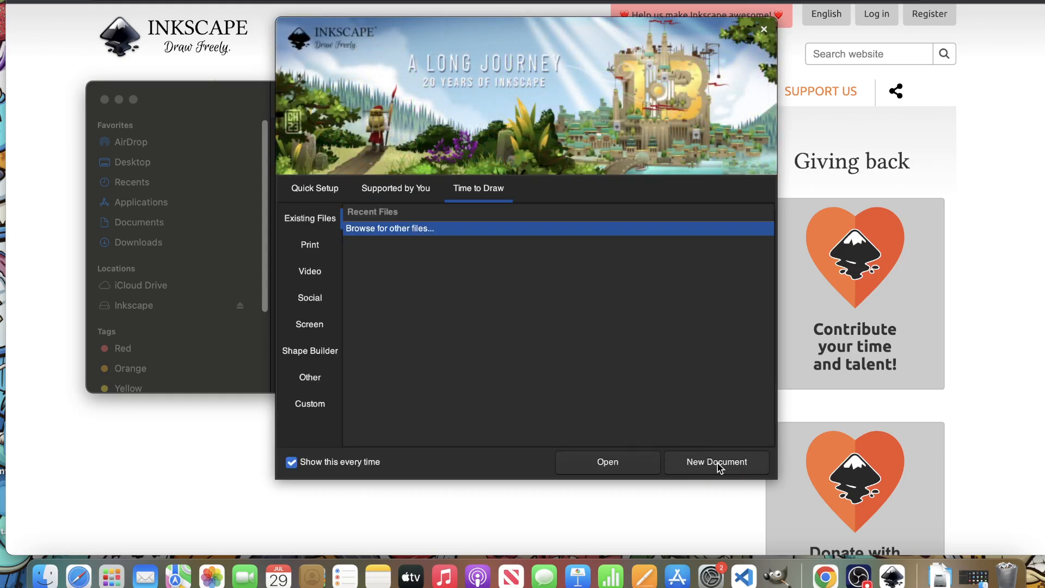
left_click(717, 462)
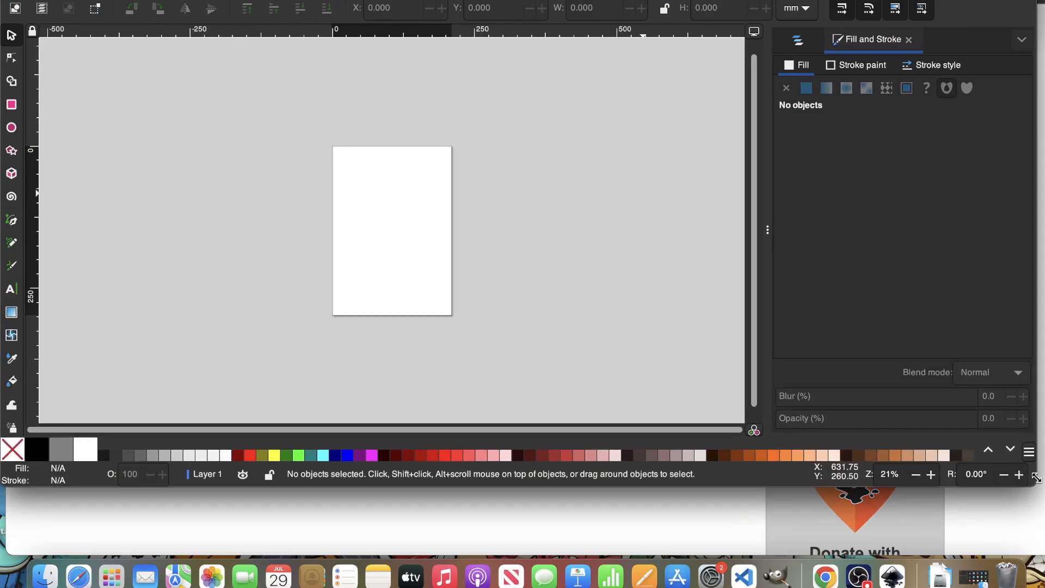
mouse_move(79, 575)
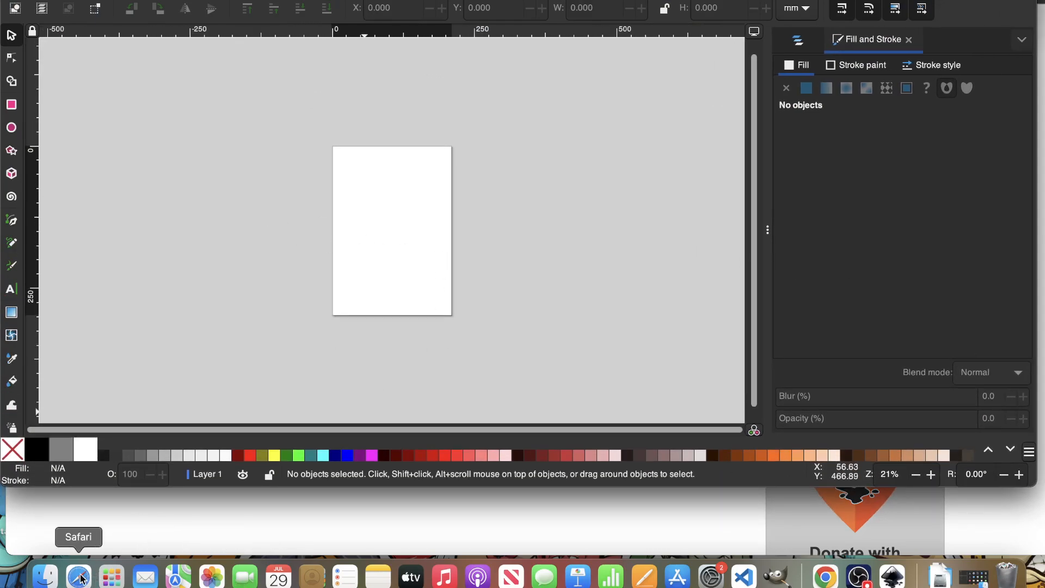
mouse_move(328, 209)
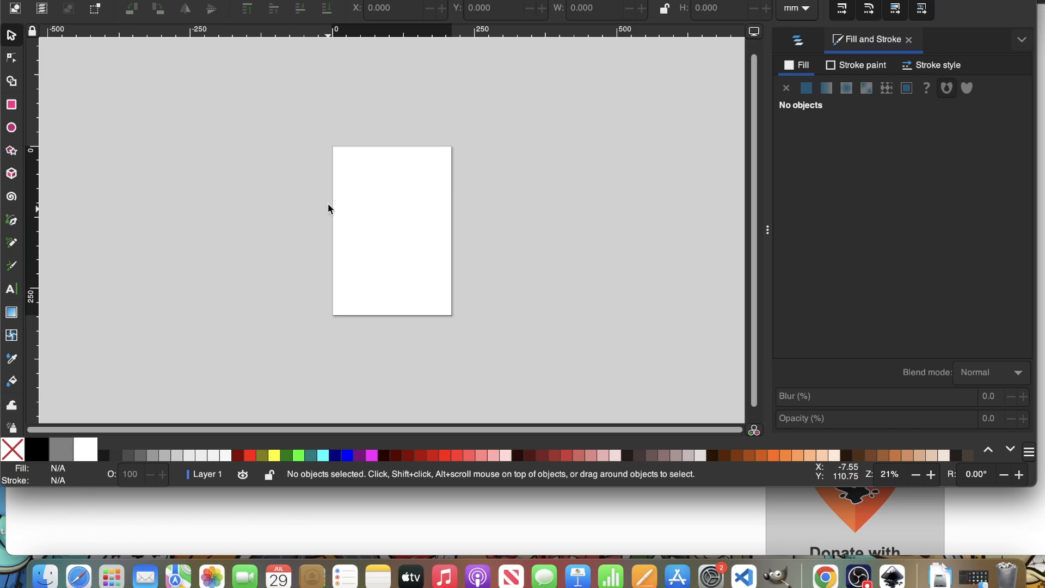
- From Finder's mascot folder, open coffee.ai for import into Inkscape
left_click(43, 576)
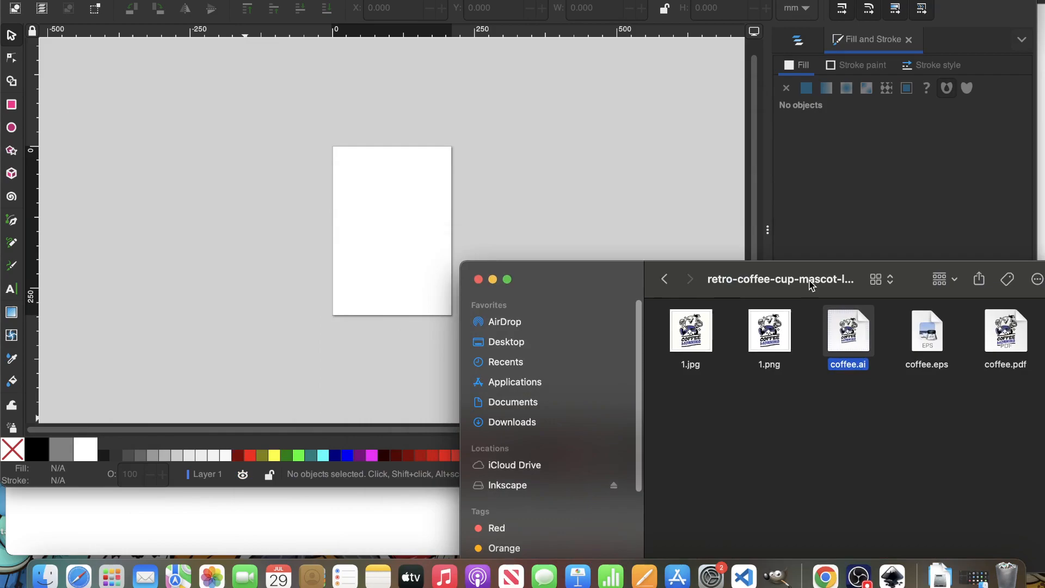
double_click(847, 329)
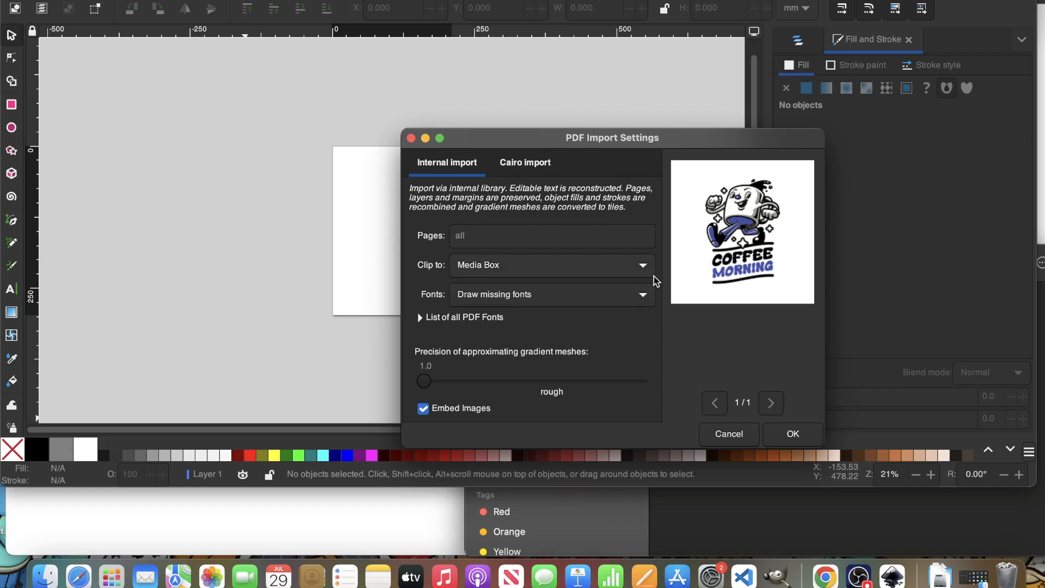
mouse_move(453, 200)
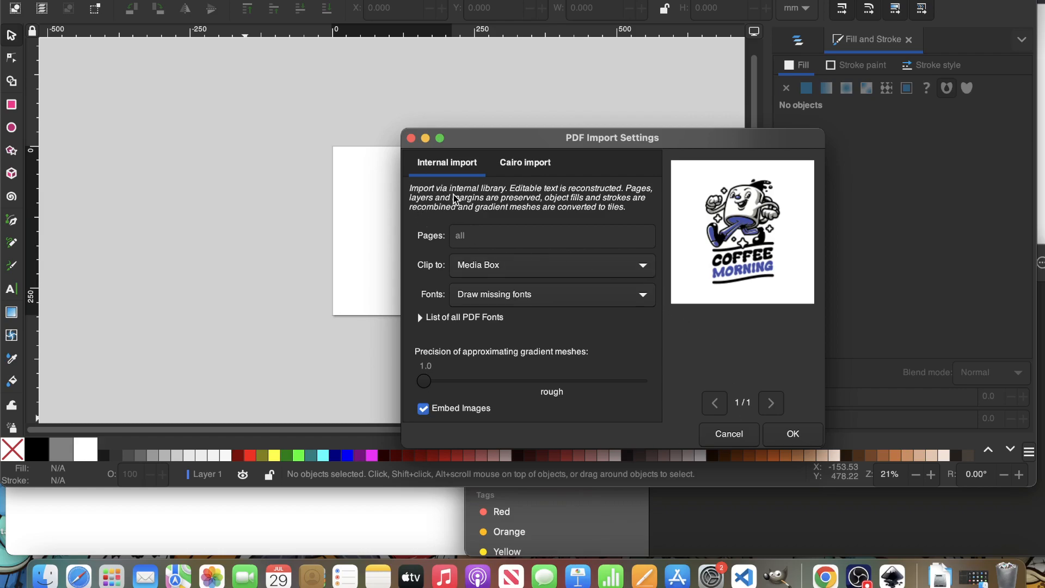
mouse_move(516, 194)
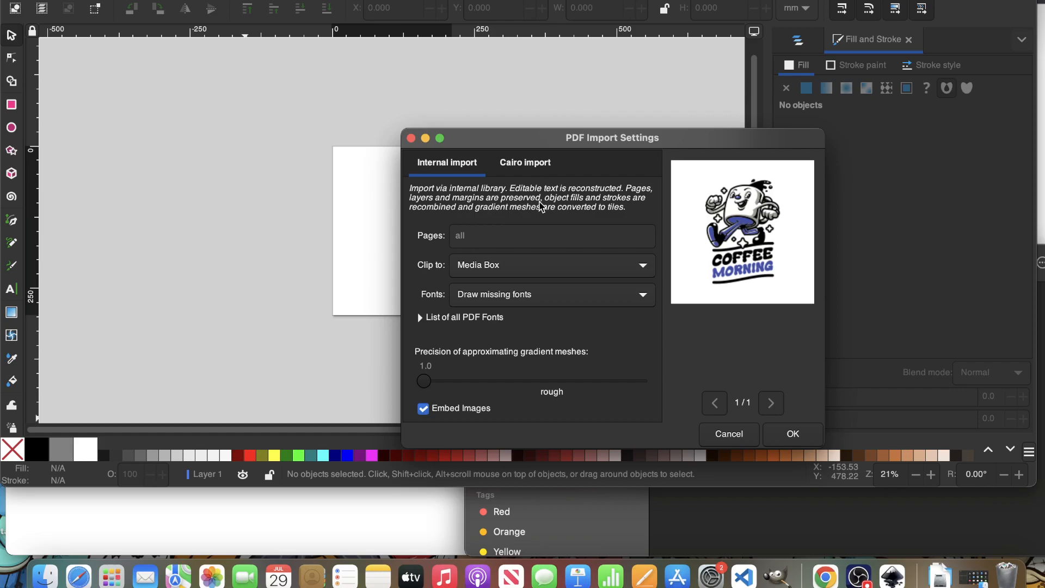
mouse_move(453, 208)
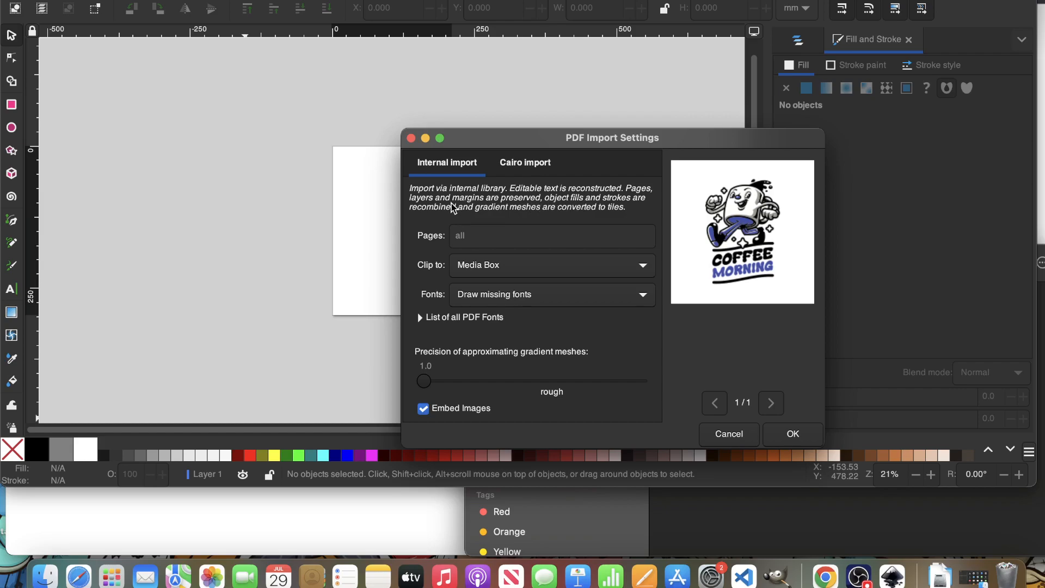
mouse_move(488, 216)
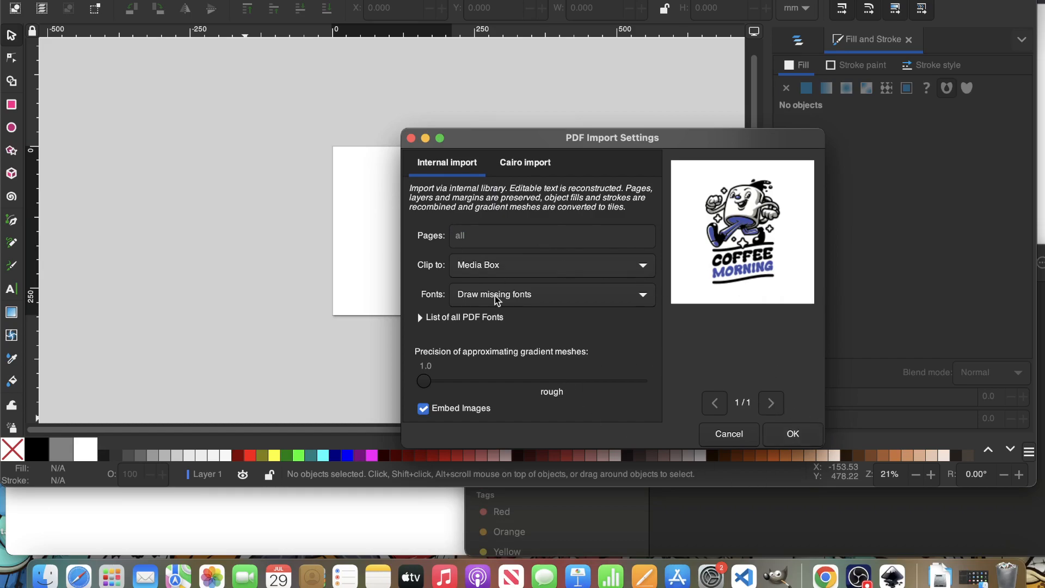
- Import coffee.ai with fonts set to Draw missing fonts in PDF Import Settings
left_click(551, 294)
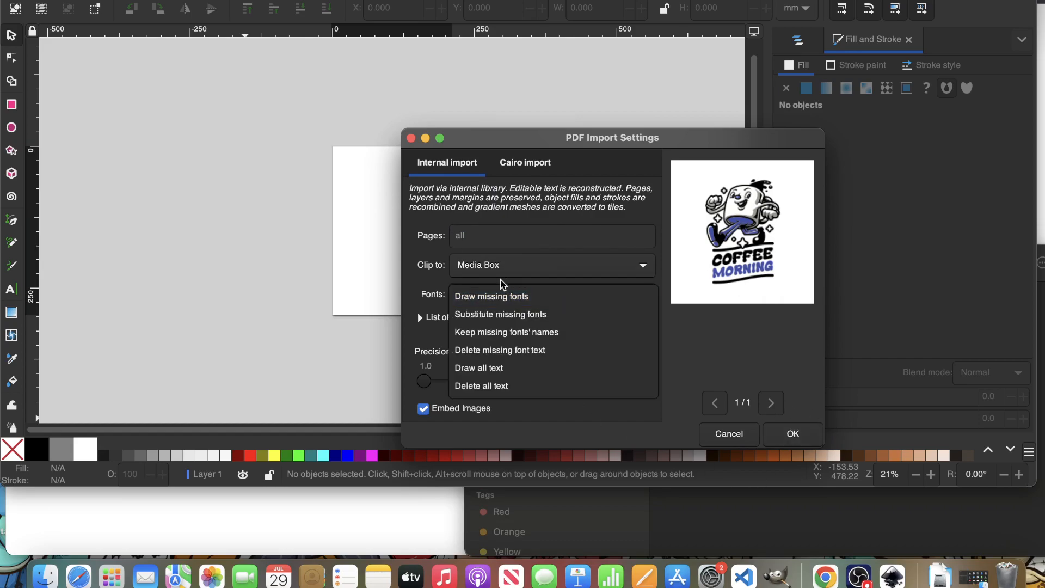
left_click(491, 296)
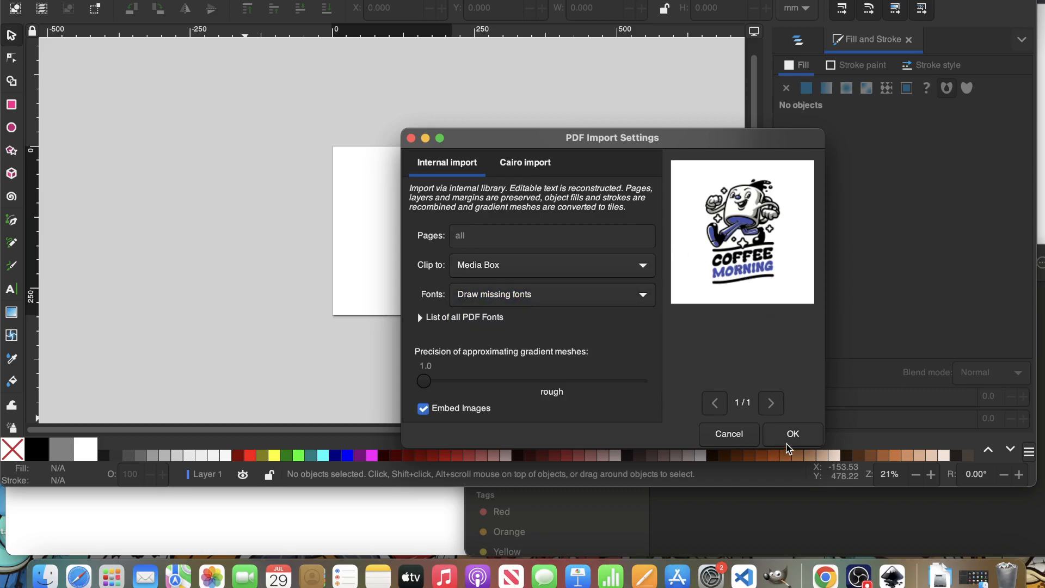
left_click(791, 435)
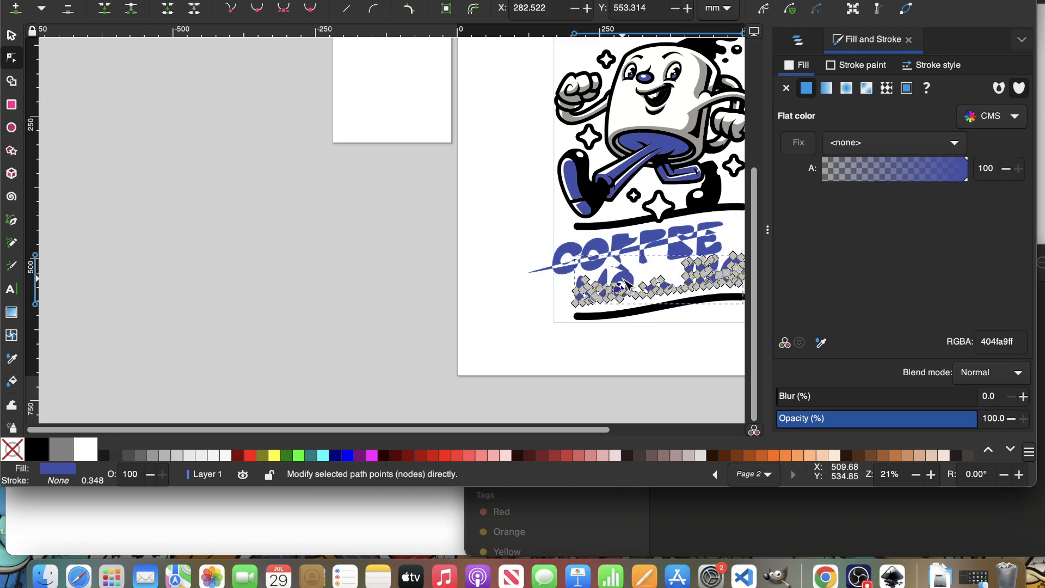
- Delete the selected COFFEE lettering with the Node tool, then target the MORNING letters
left_click_drag(633, 286, 634, 250)
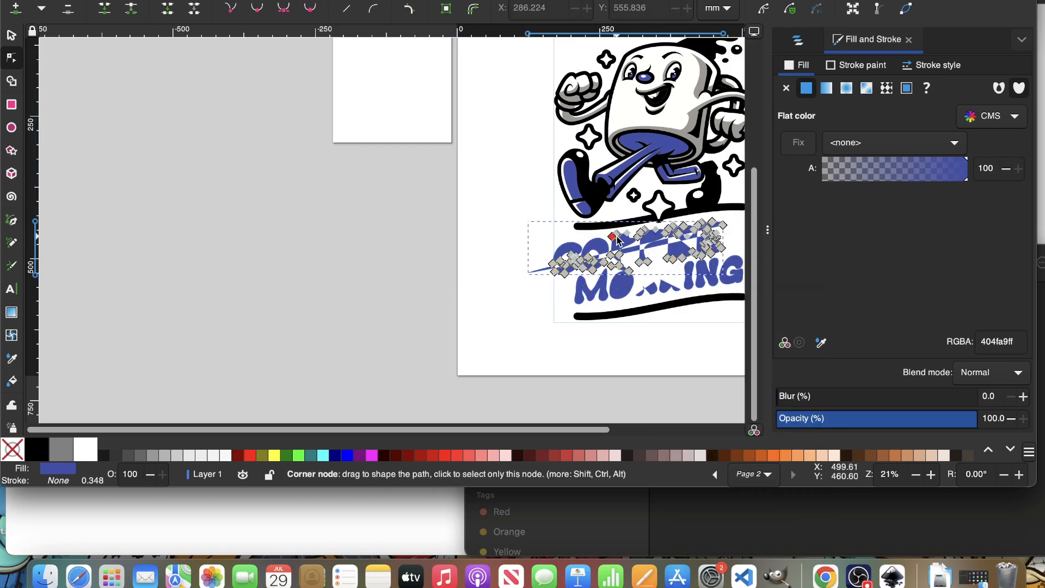
right_click(613, 240)
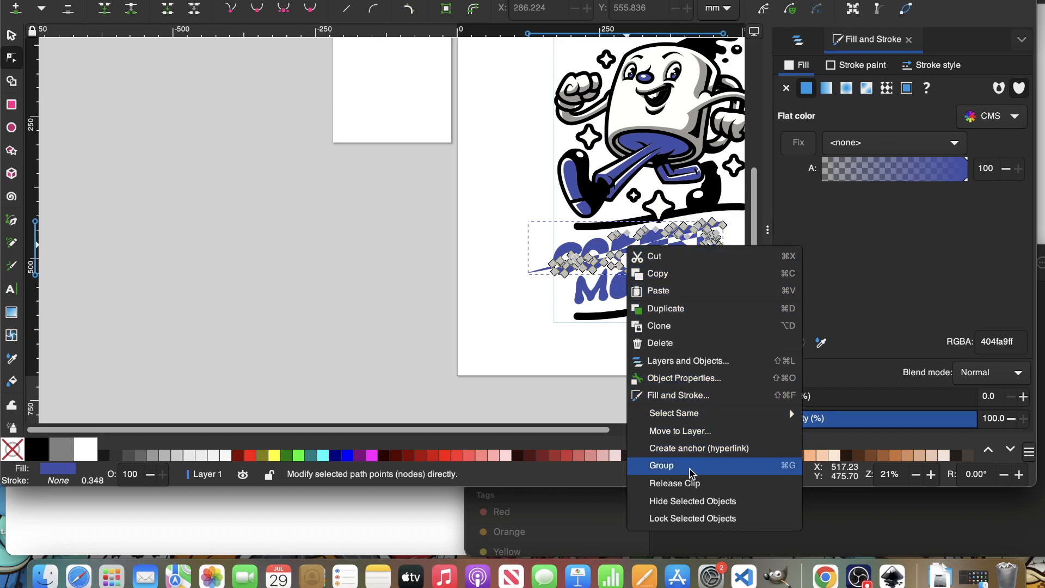
left_click(661, 465)
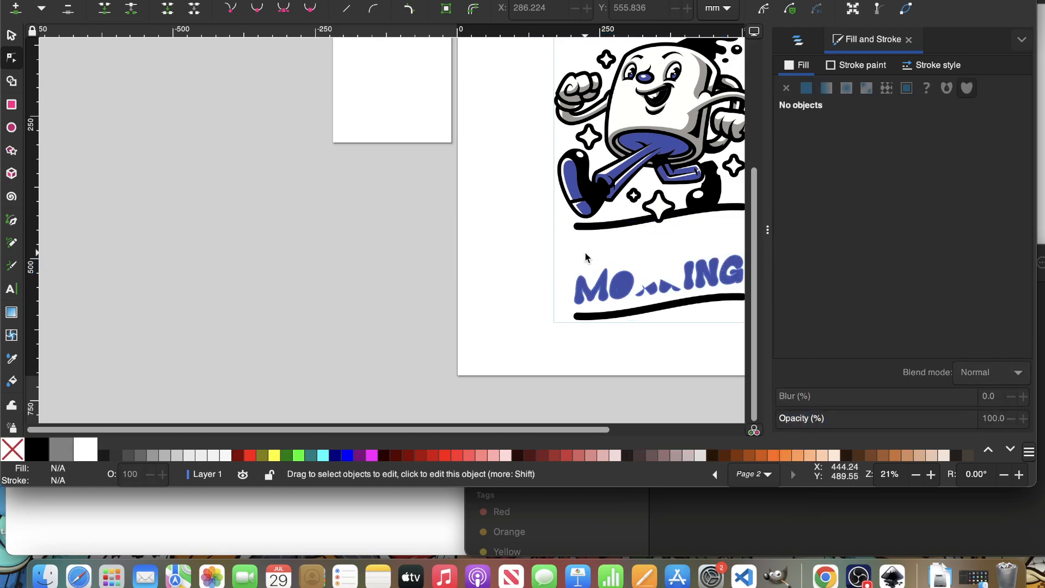
right_click(656, 279)
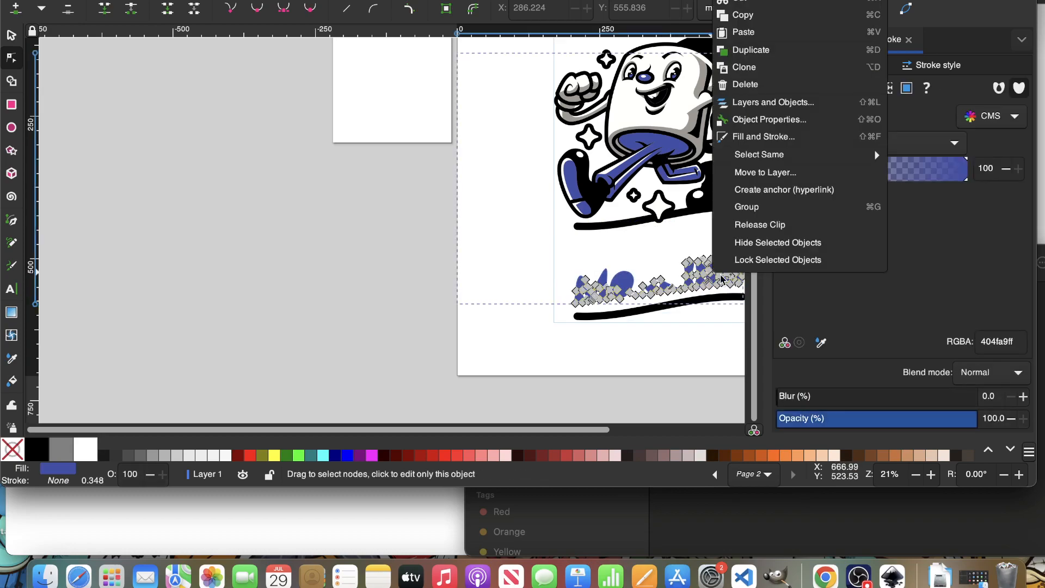
mouse_move(783, 190)
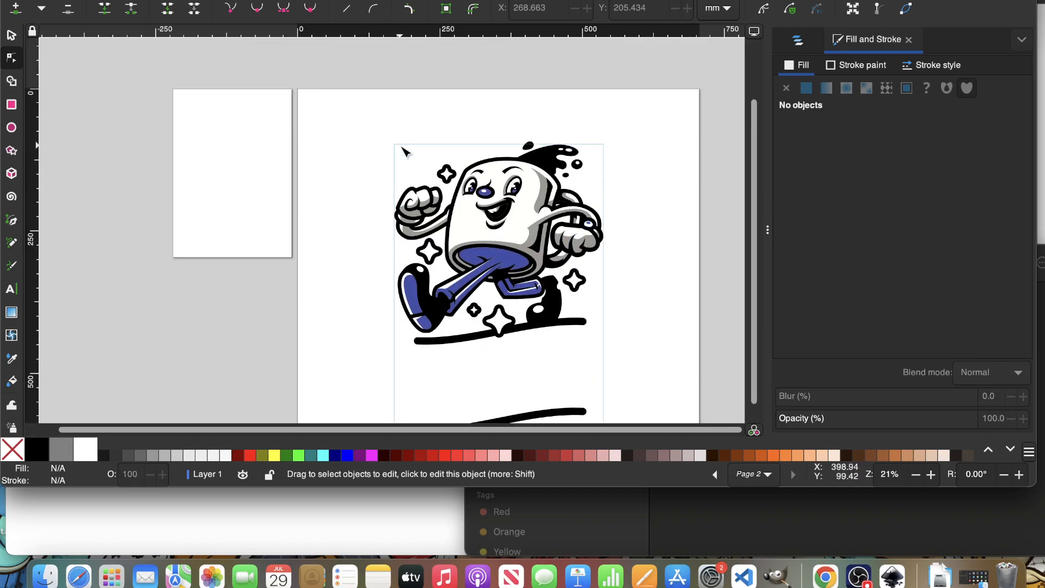
- Save the mascot document via File > Save now the lettering is gone
scroll("down", 3)
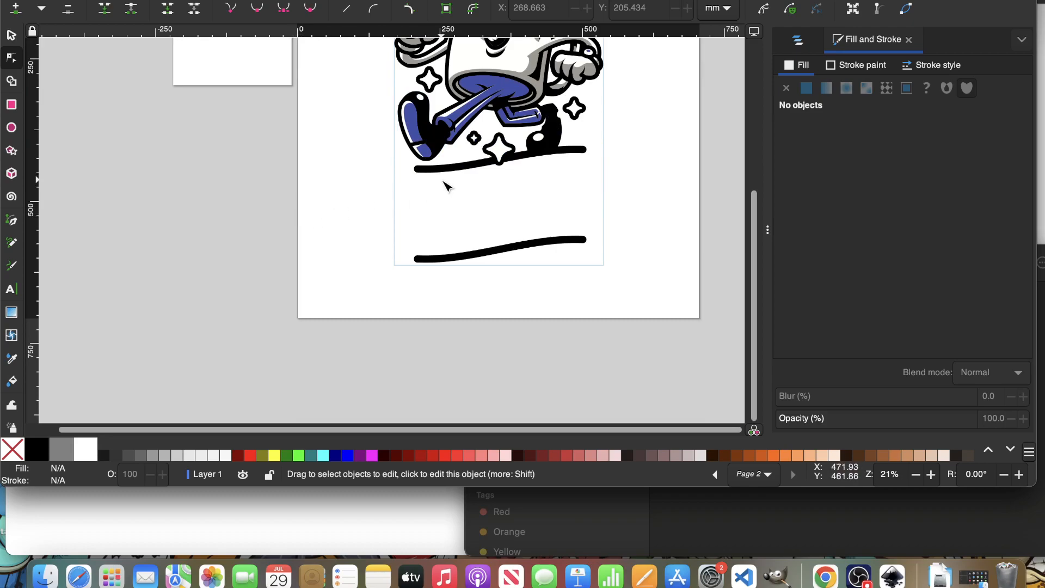
left_click(40, 6)
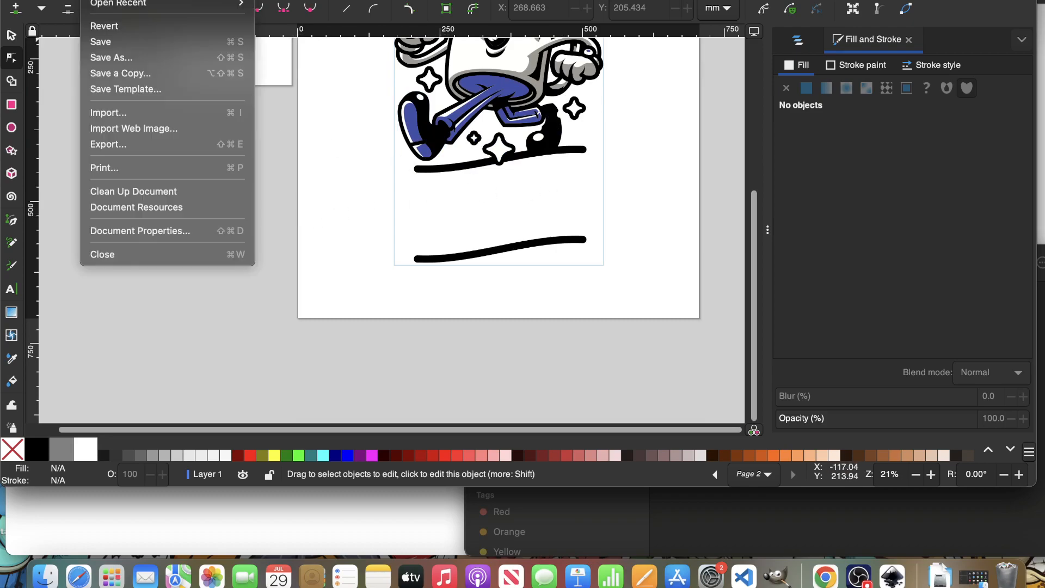
mouse_move(120, 73)
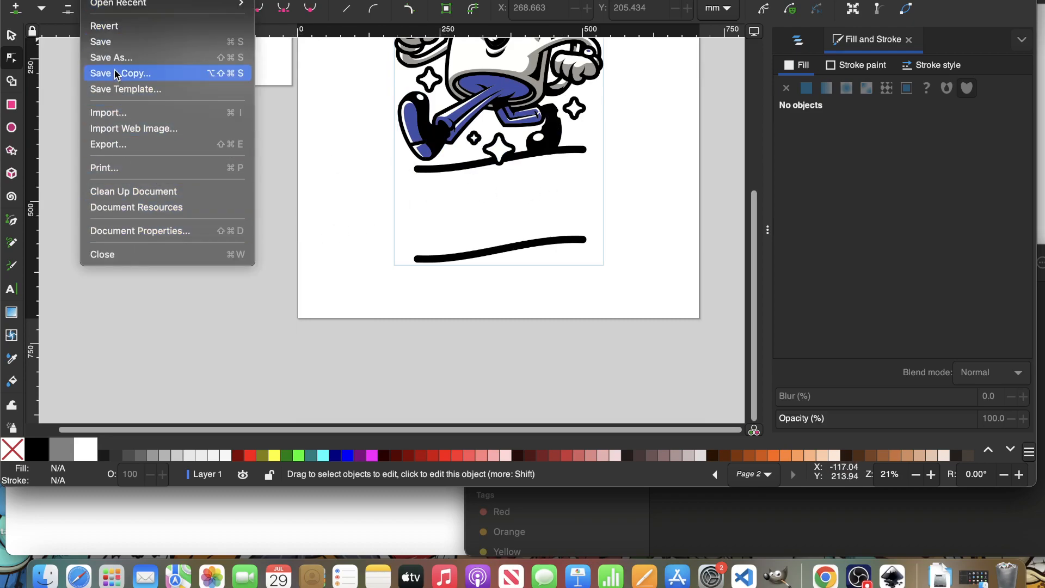
mouse_move(114, 41)
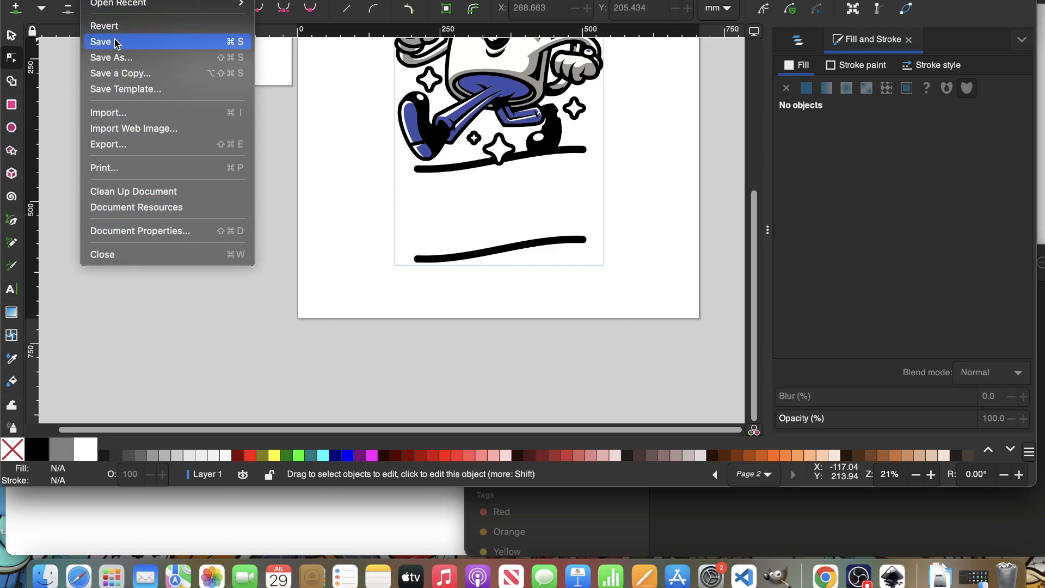
left_click(108, 144)
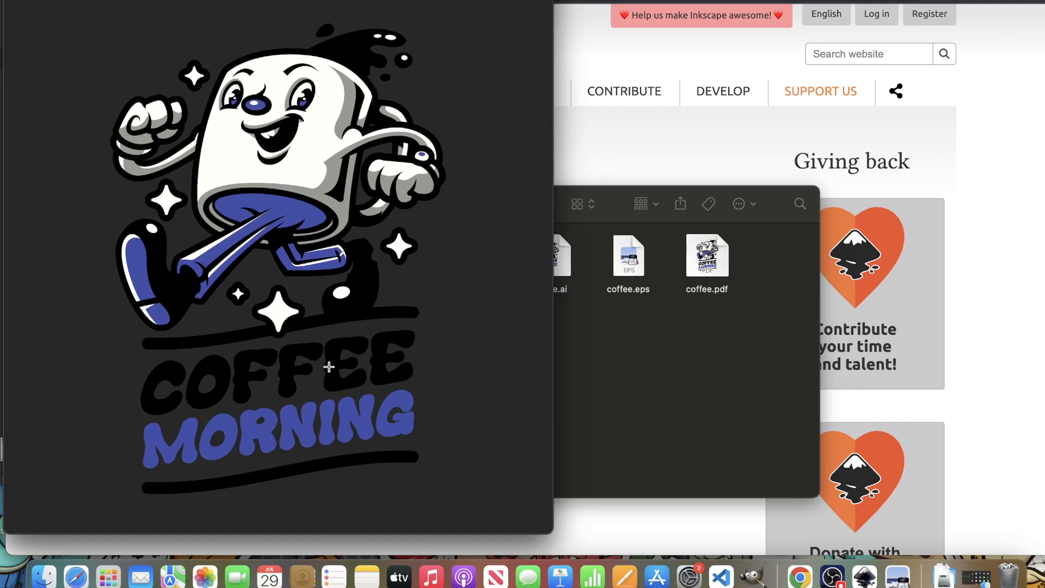
mouse_move(117, 384)
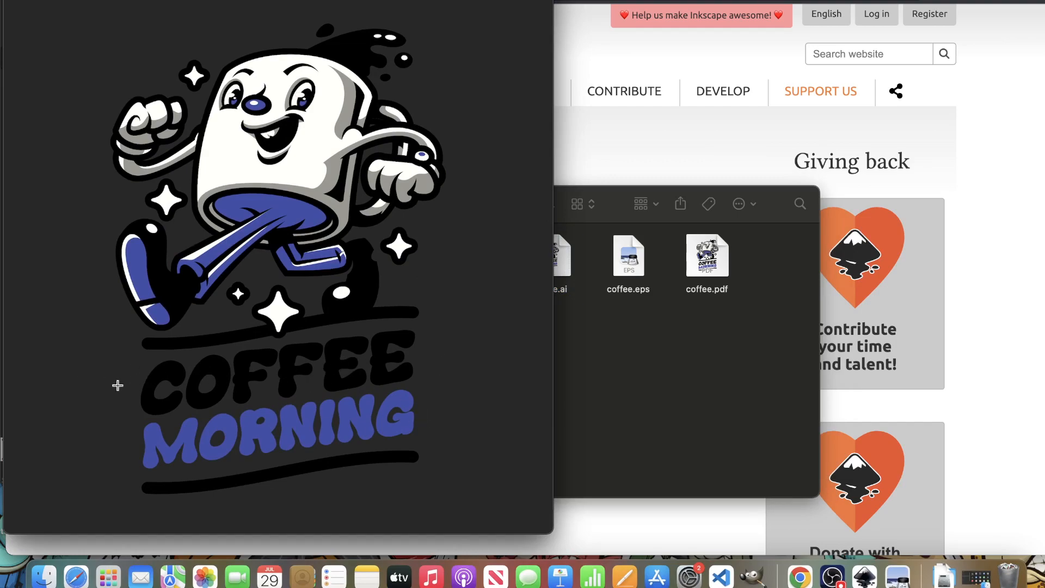
mouse_move(307, 308)
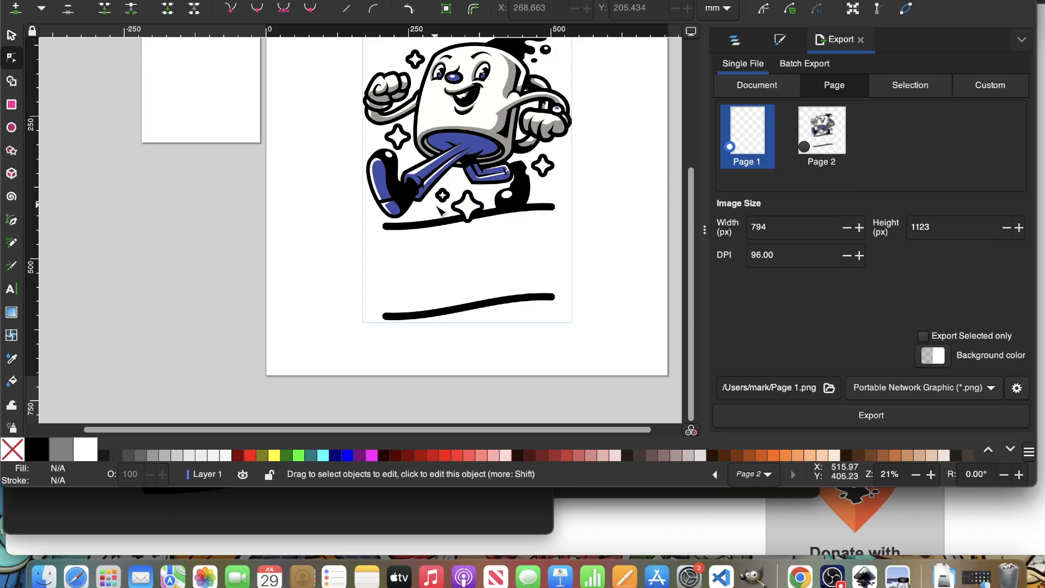
mouse_move(345, 78)
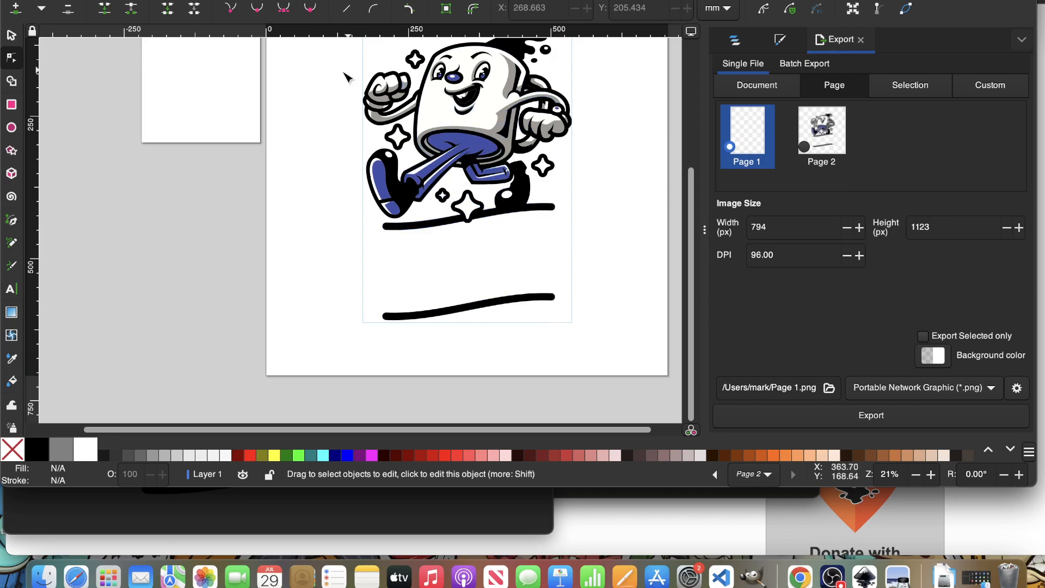
mouse_move(461, 132)
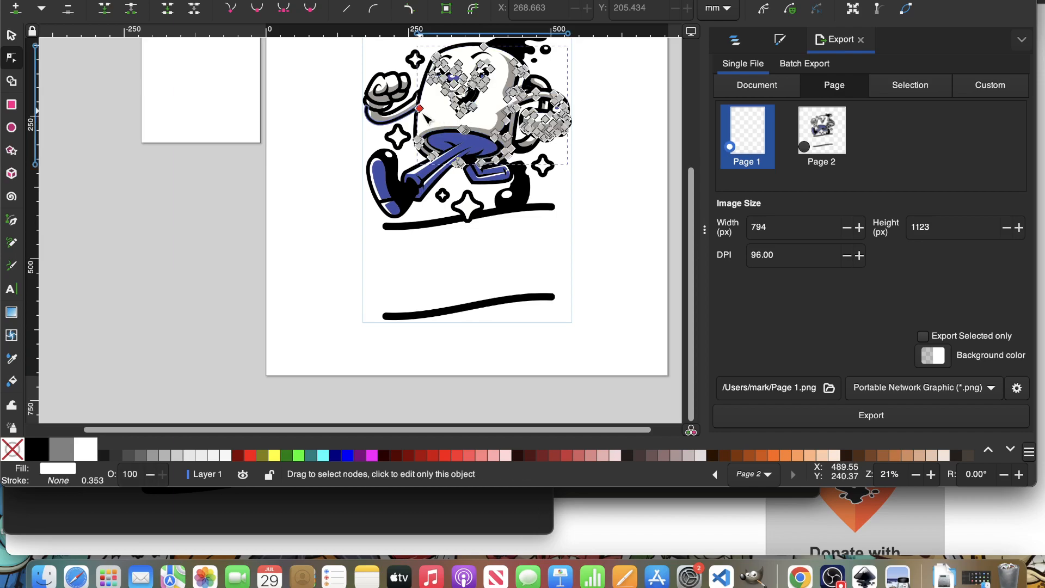
right_click(434, 110)
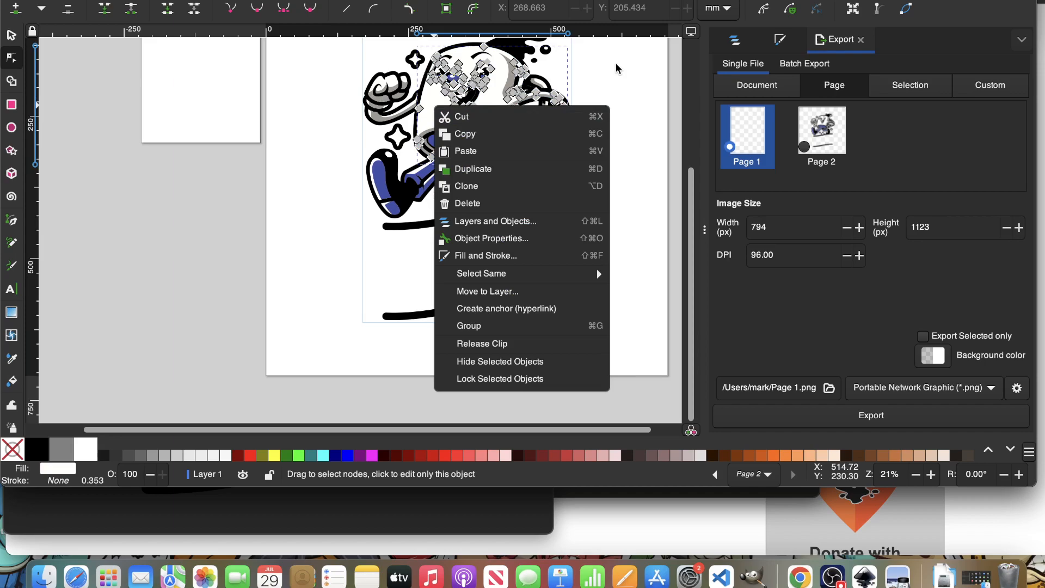
left_click(482, 227)
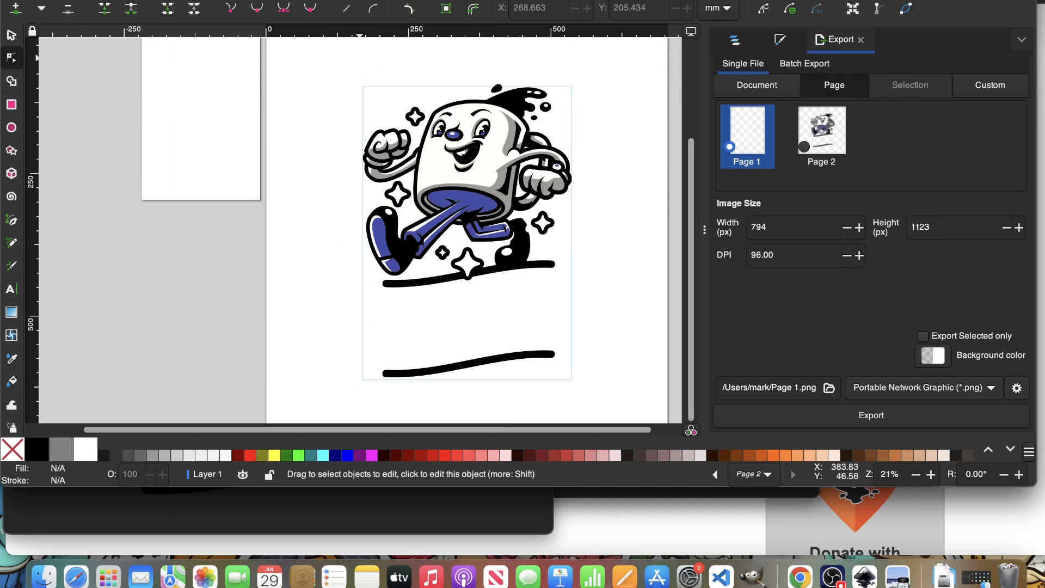
mouse_move(445, 9)
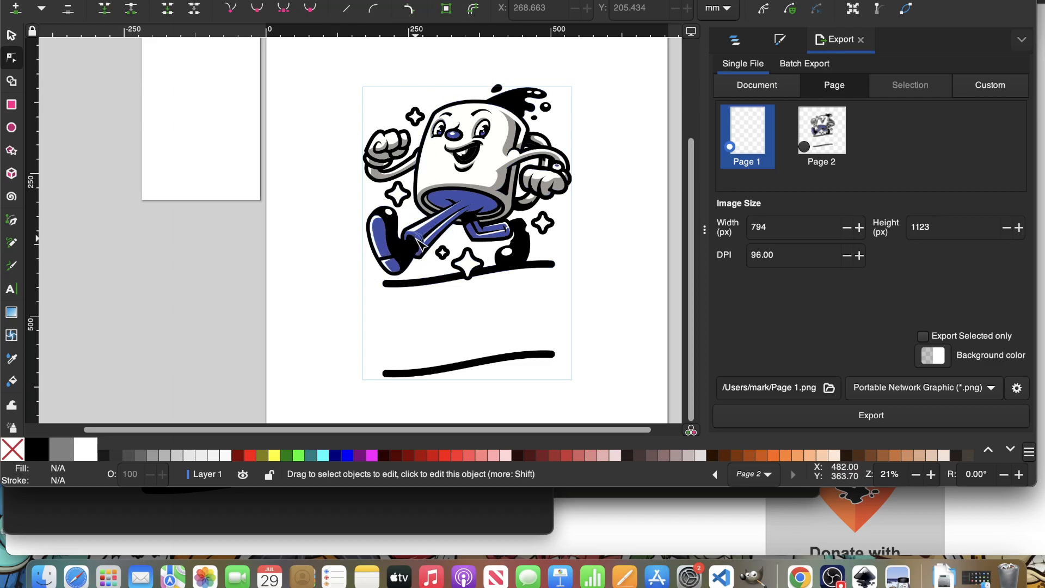
mouse_move(516, 250)
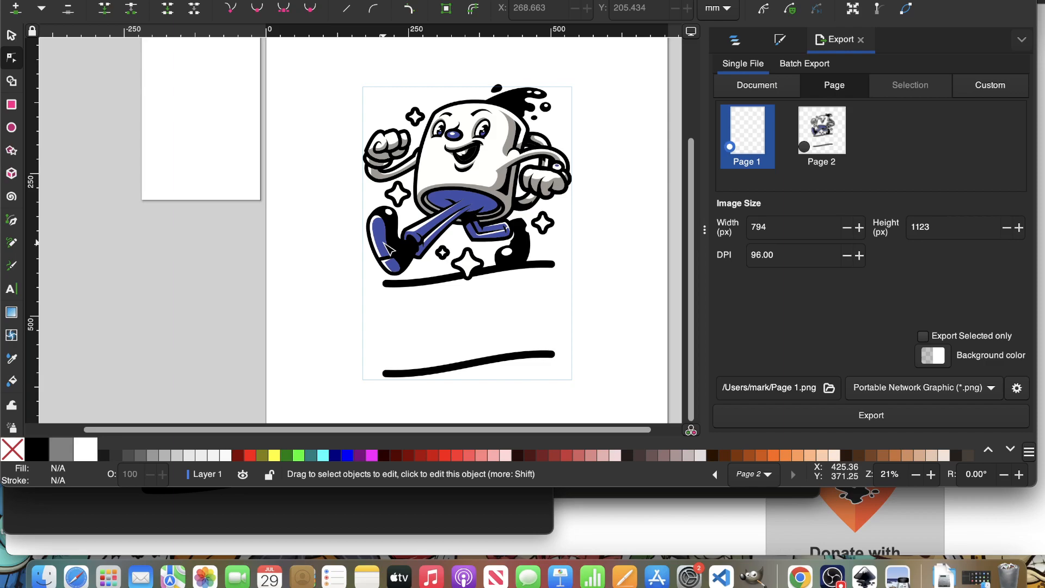
mouse_move(331, 221)
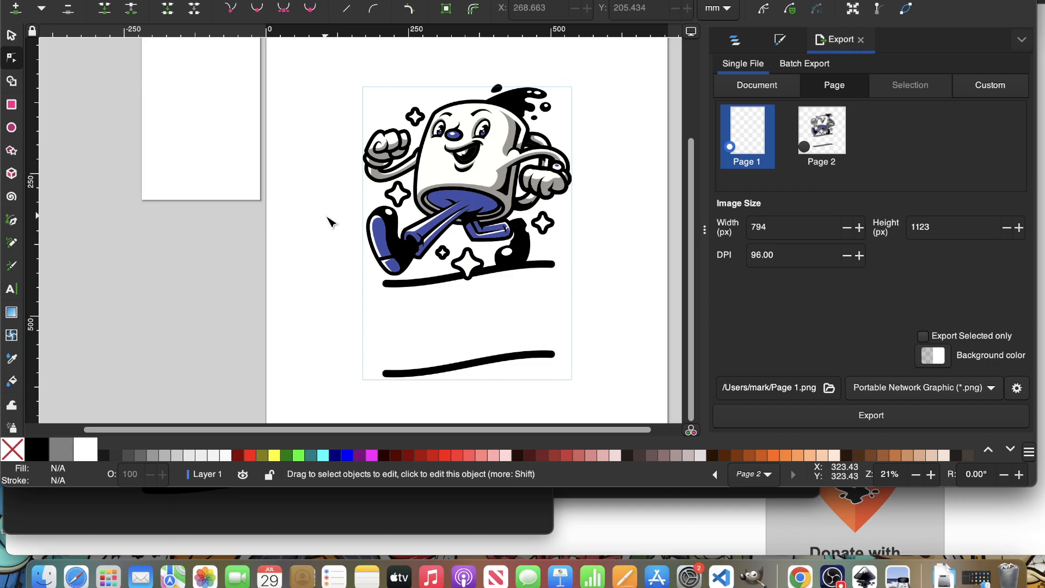
mouse_move(273, 141)
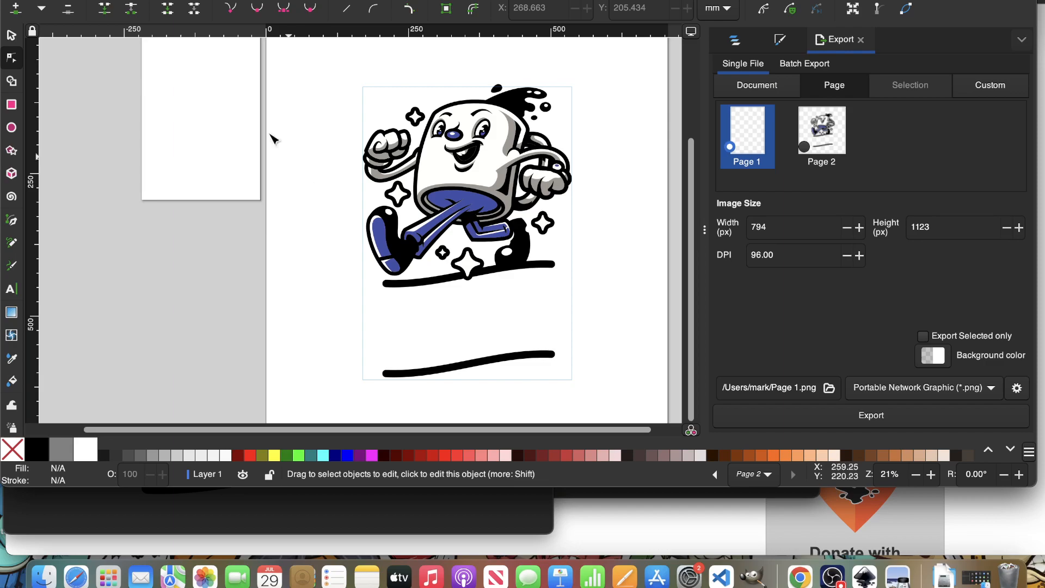
mouse_move(286, 201)
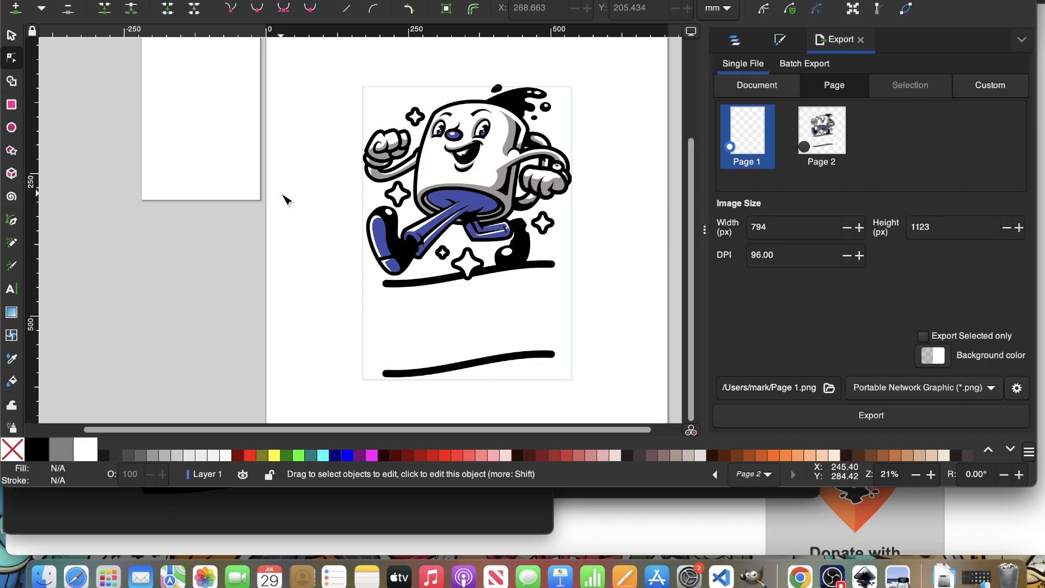
mouse_move(276, 245)
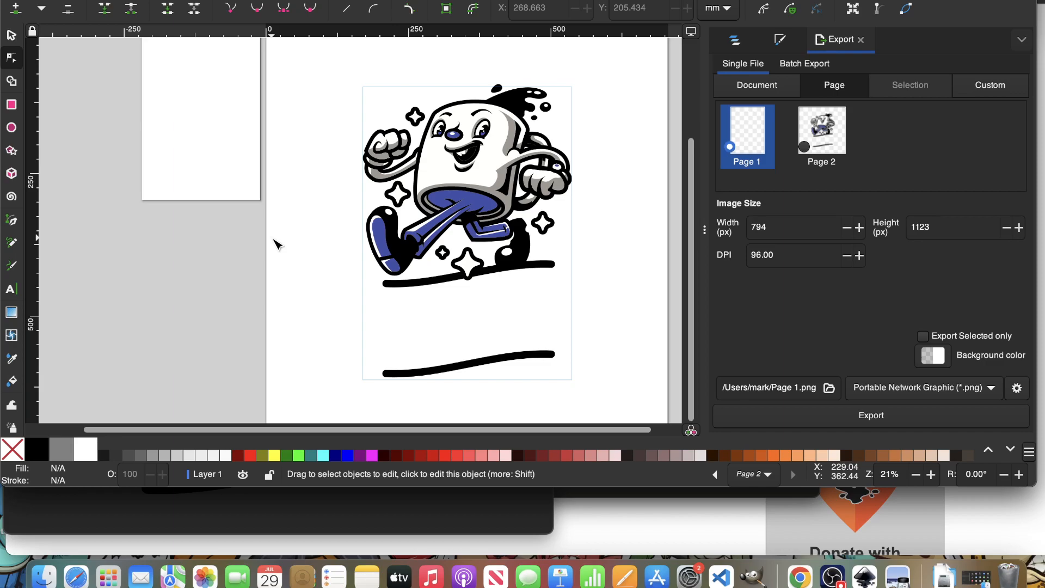
mouse_move(268, 210)
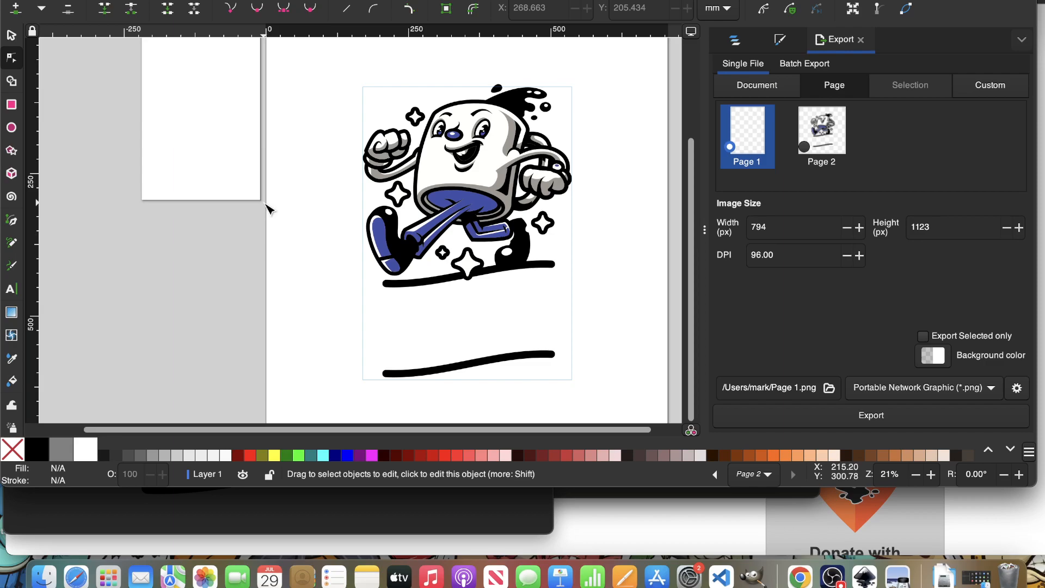
mouse_move(303, 192)
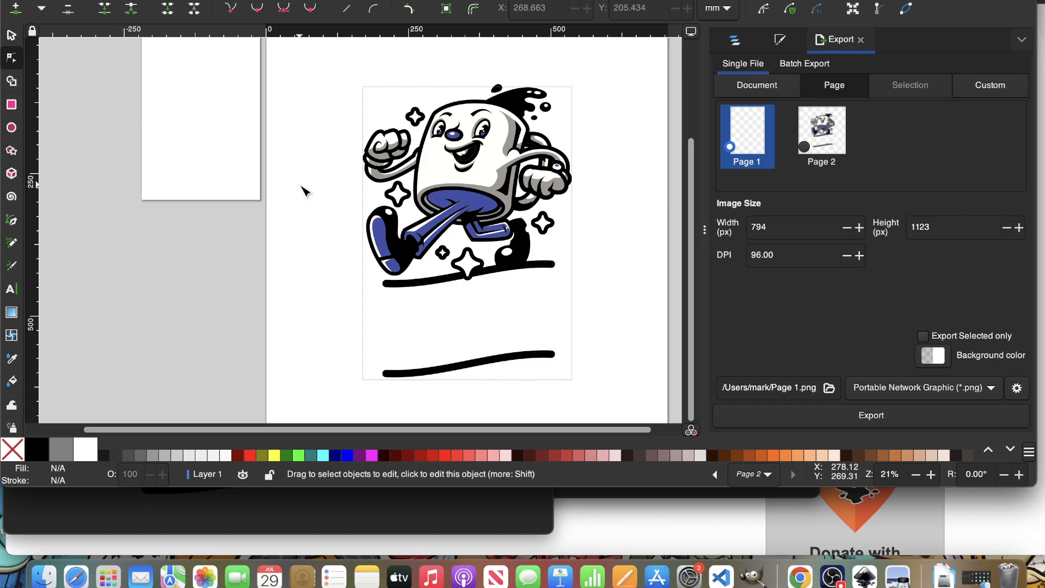
mouse_move(343, 123)
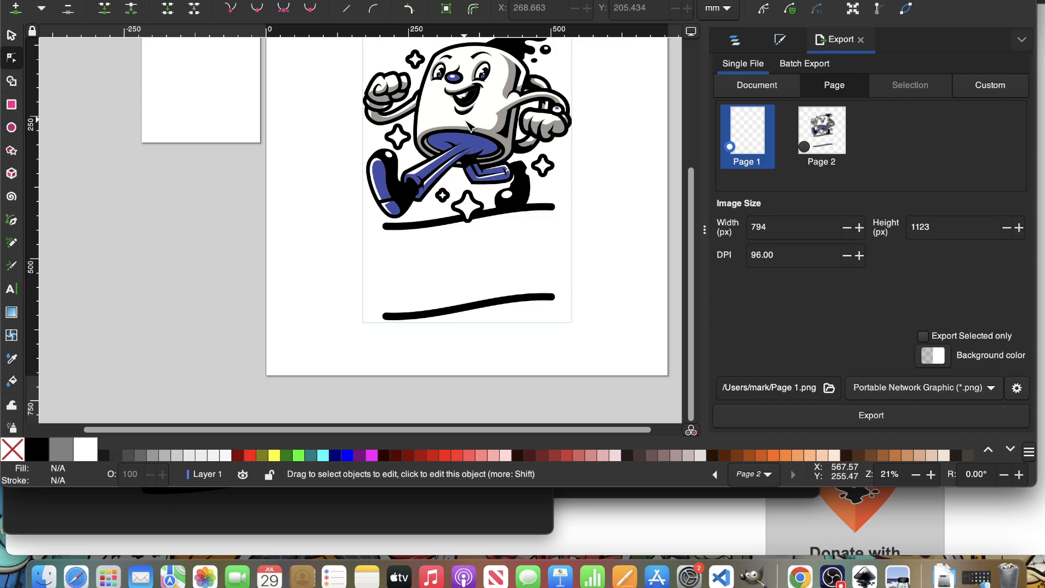
mouse_move(253, 219)
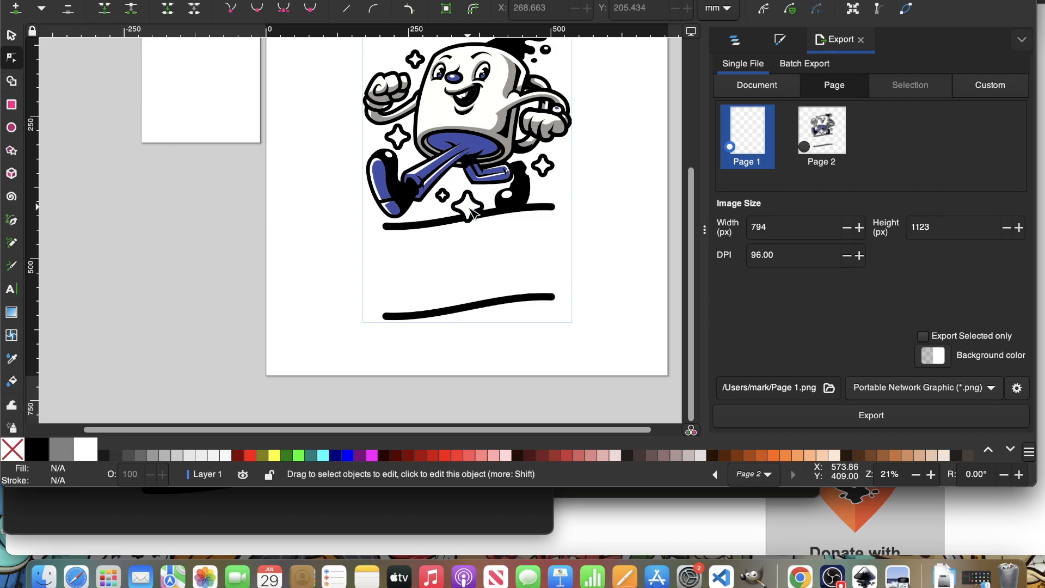
mouse_move(333, 206)
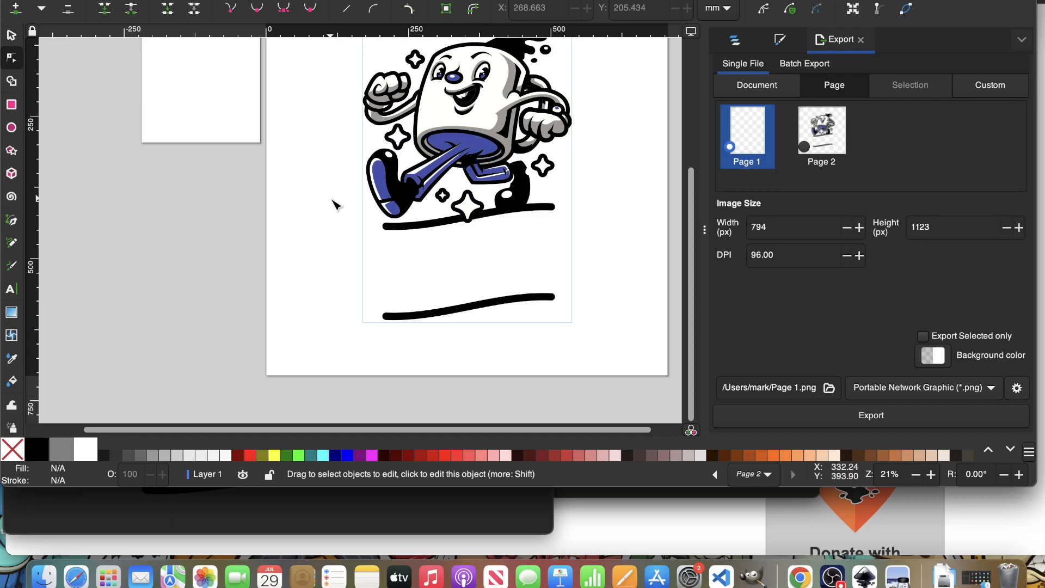
mouse_move(366, 214)
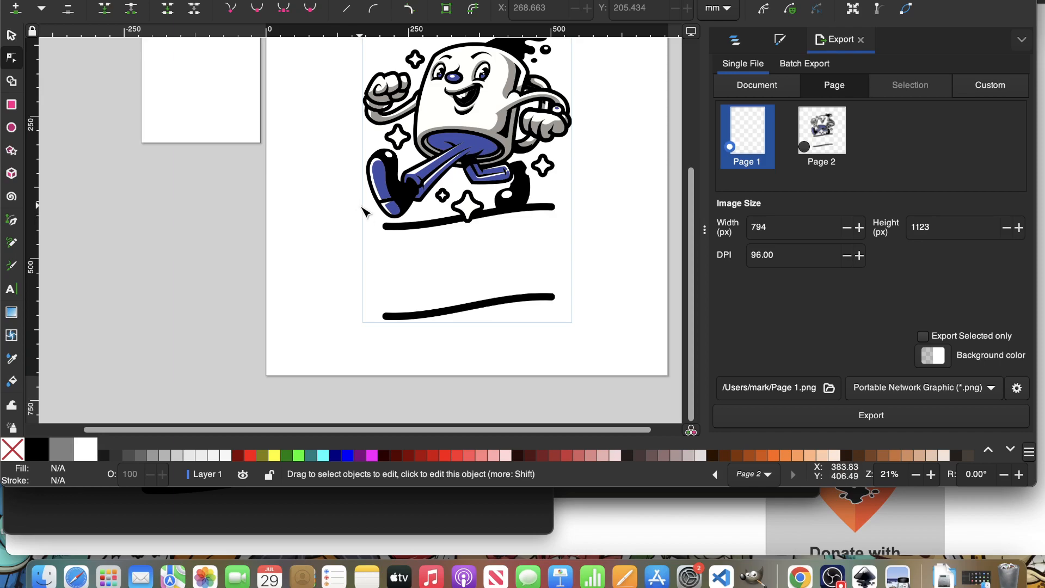
mouse_move(355, 203)
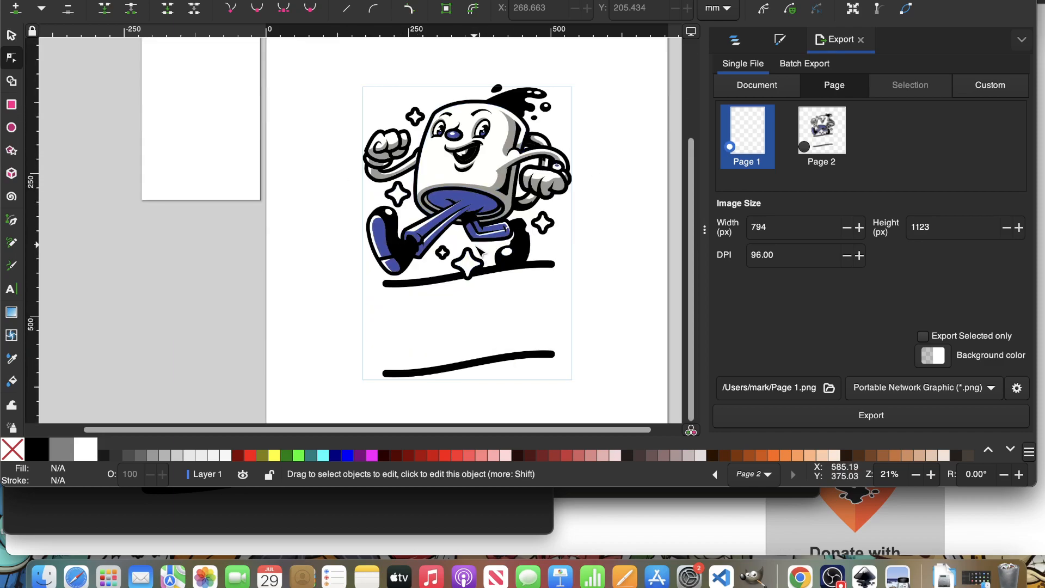
mouse_move(467, 247)
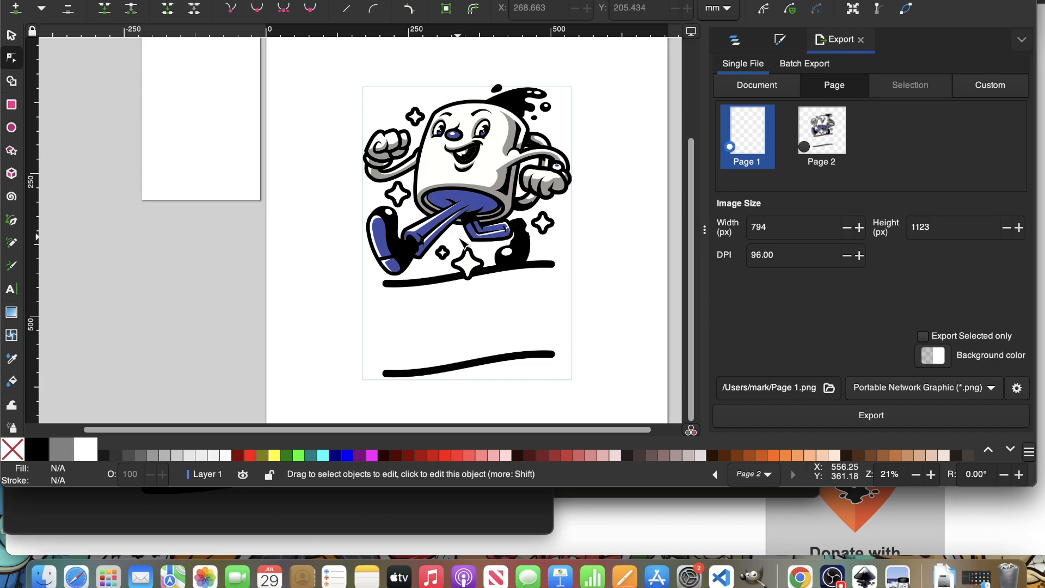
mouse_move(603, 273)
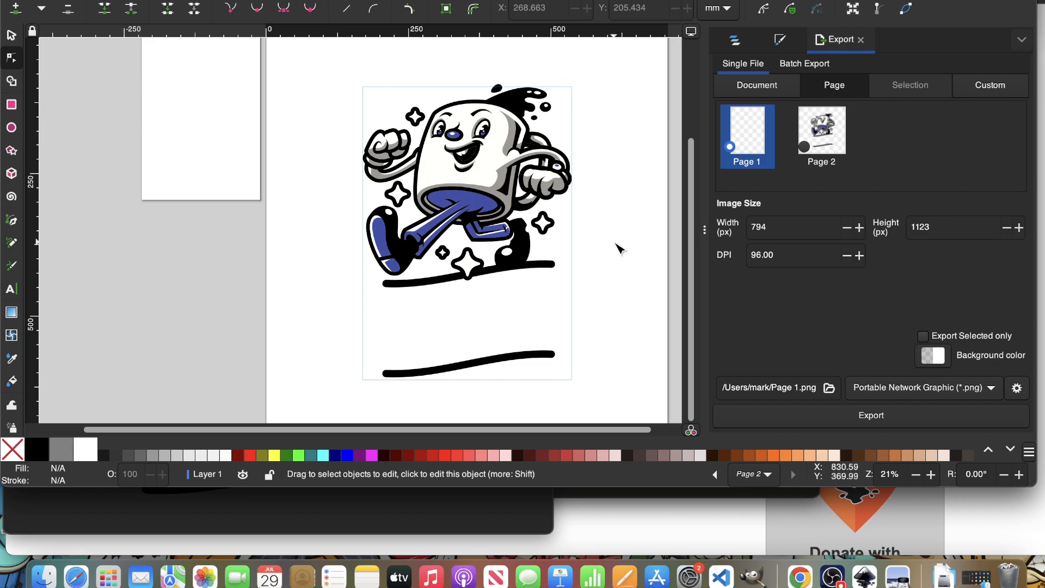
mouse_move(612, 245)
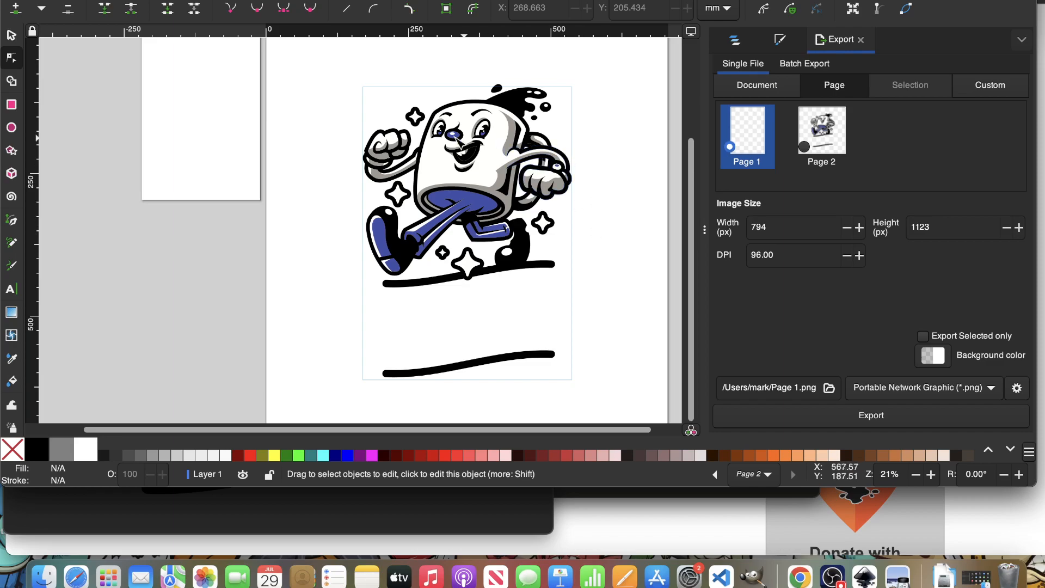
mouse_move(157, 297)
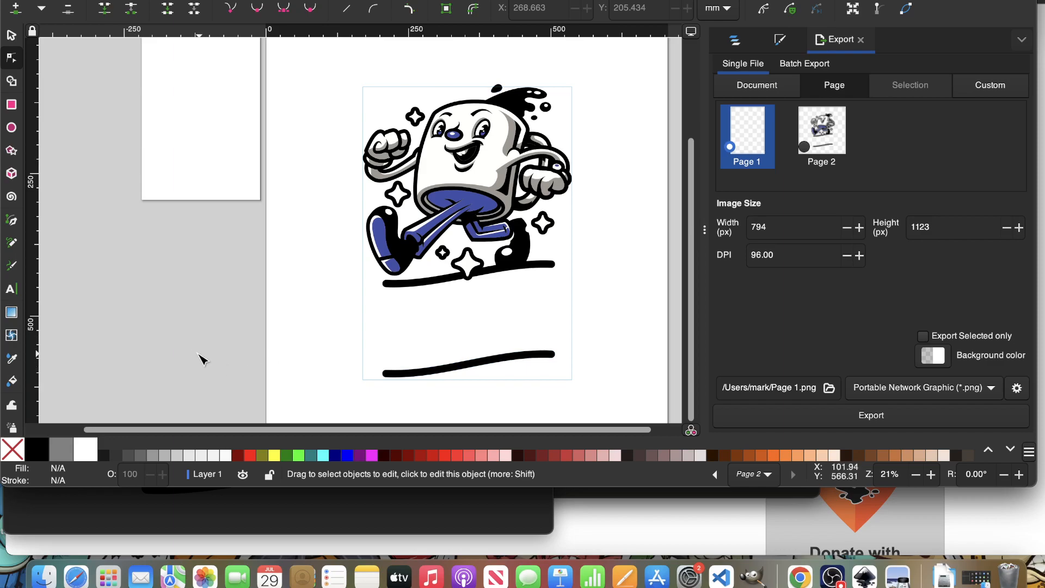
mouse_move(308, 342)
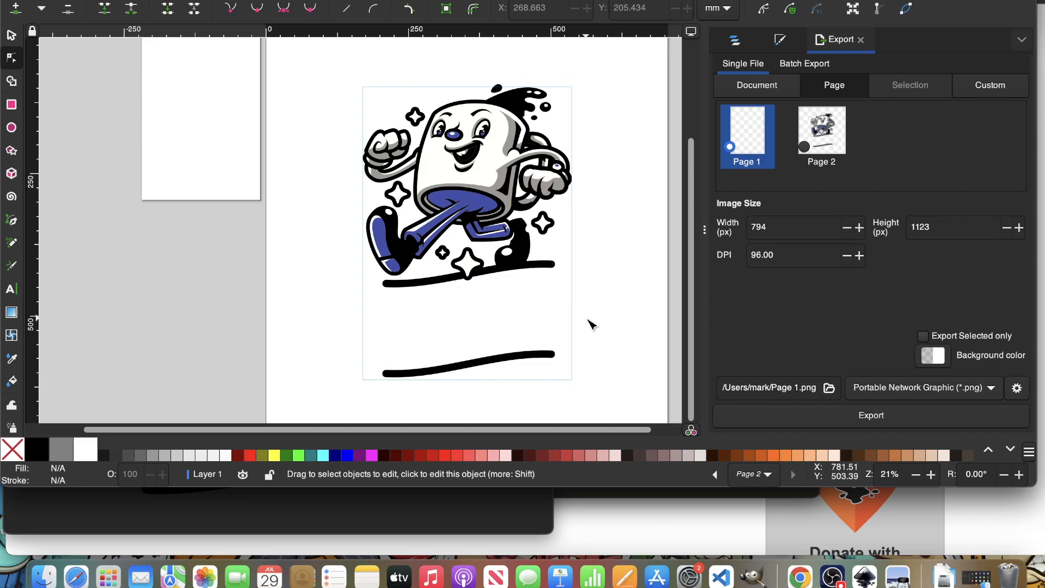
mouse_move(534, 383)
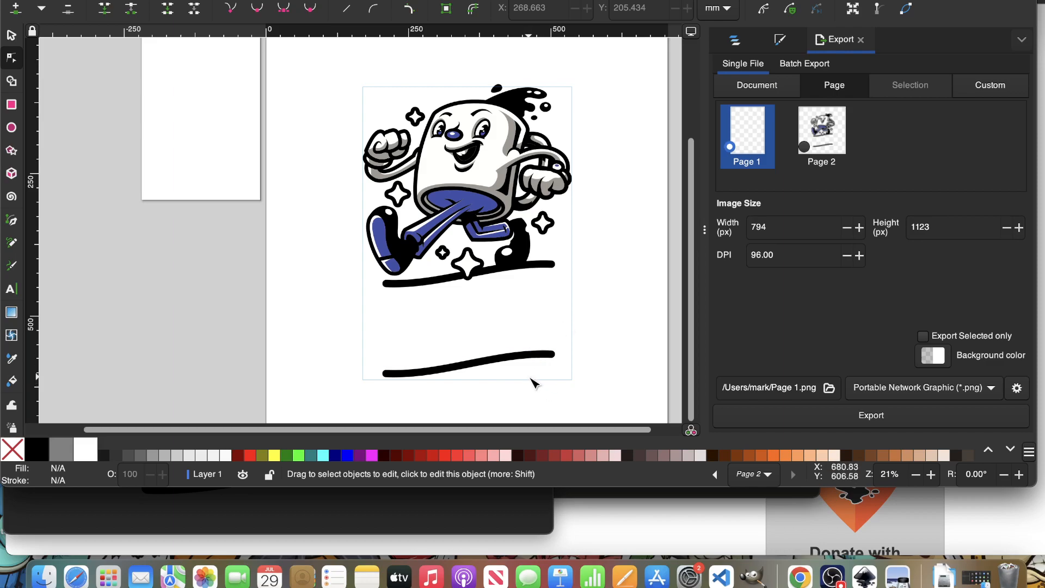
mouse_move(420, 340)
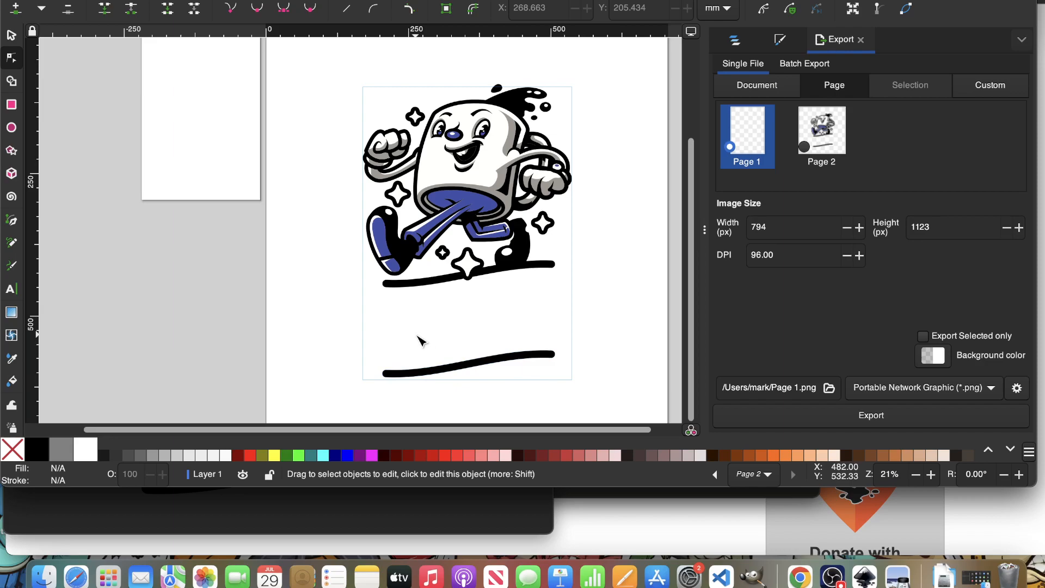